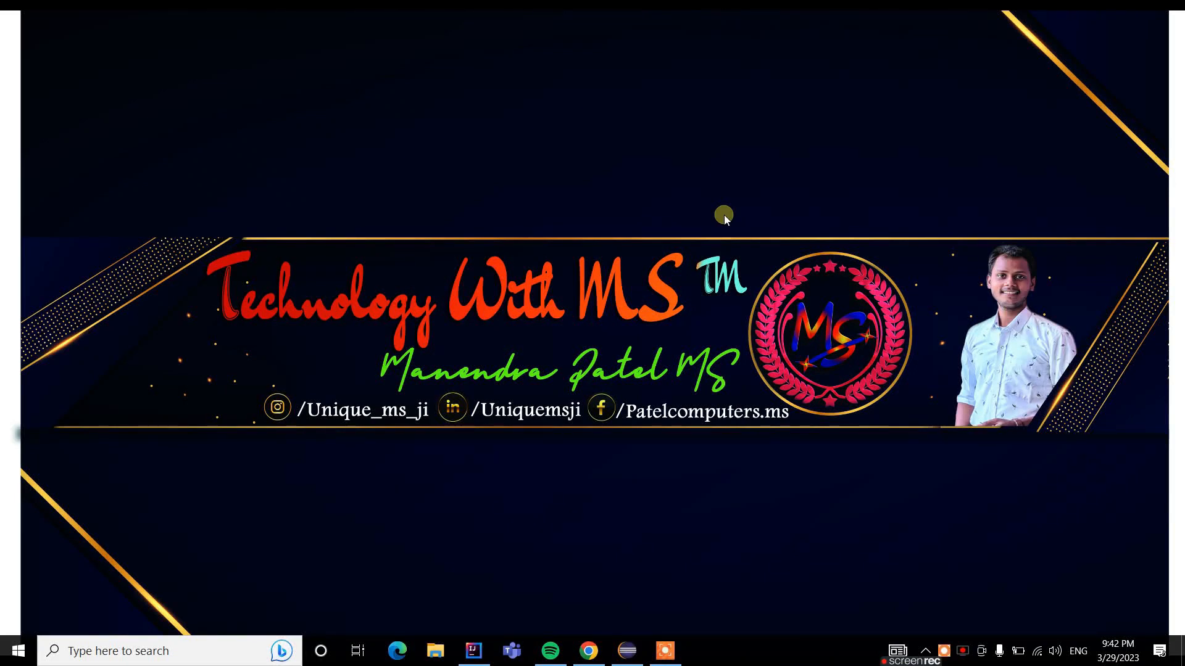
mouse_move(597, 589)
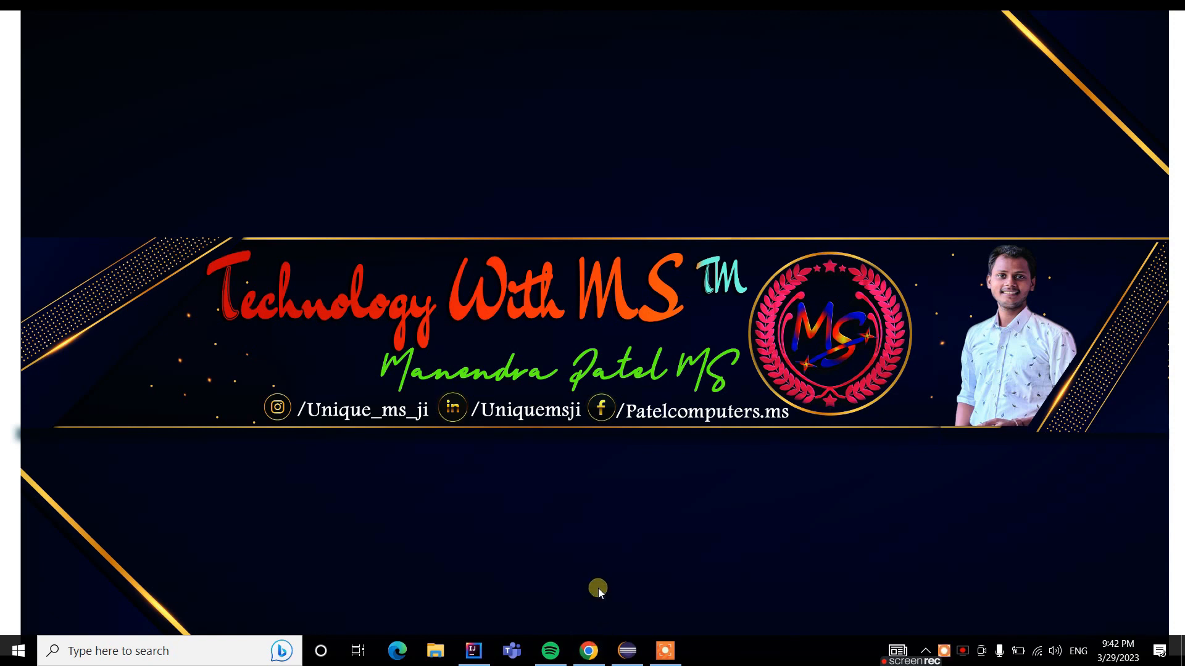
mouse_move(588, 651)
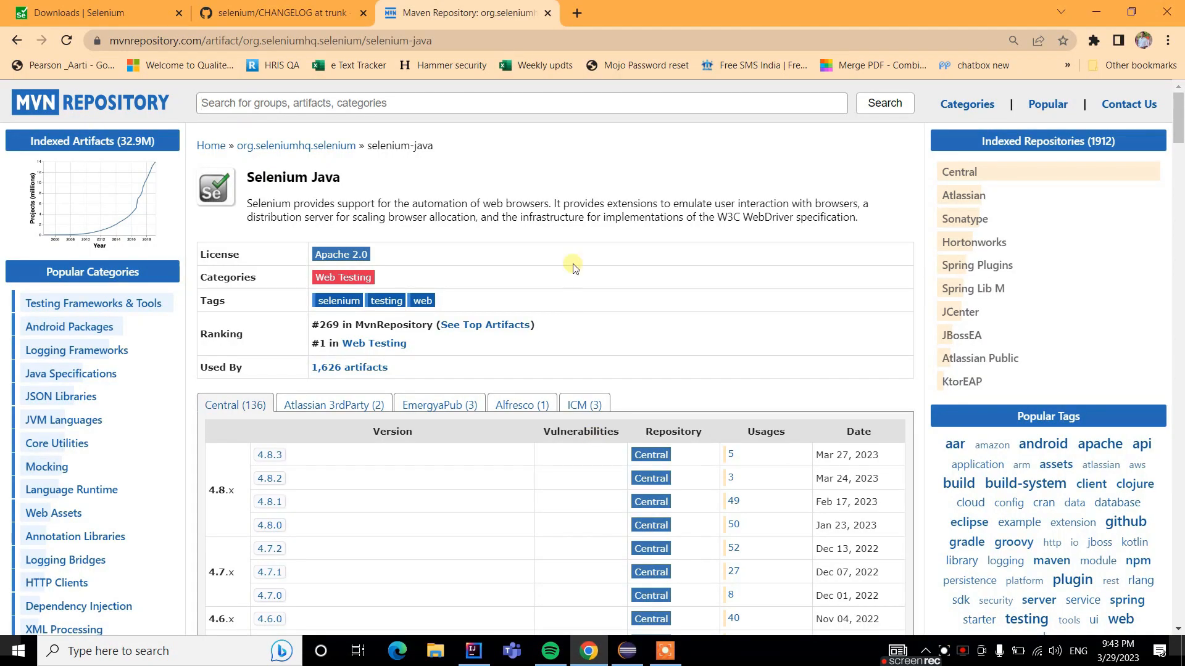
mouse_move(279, 13)
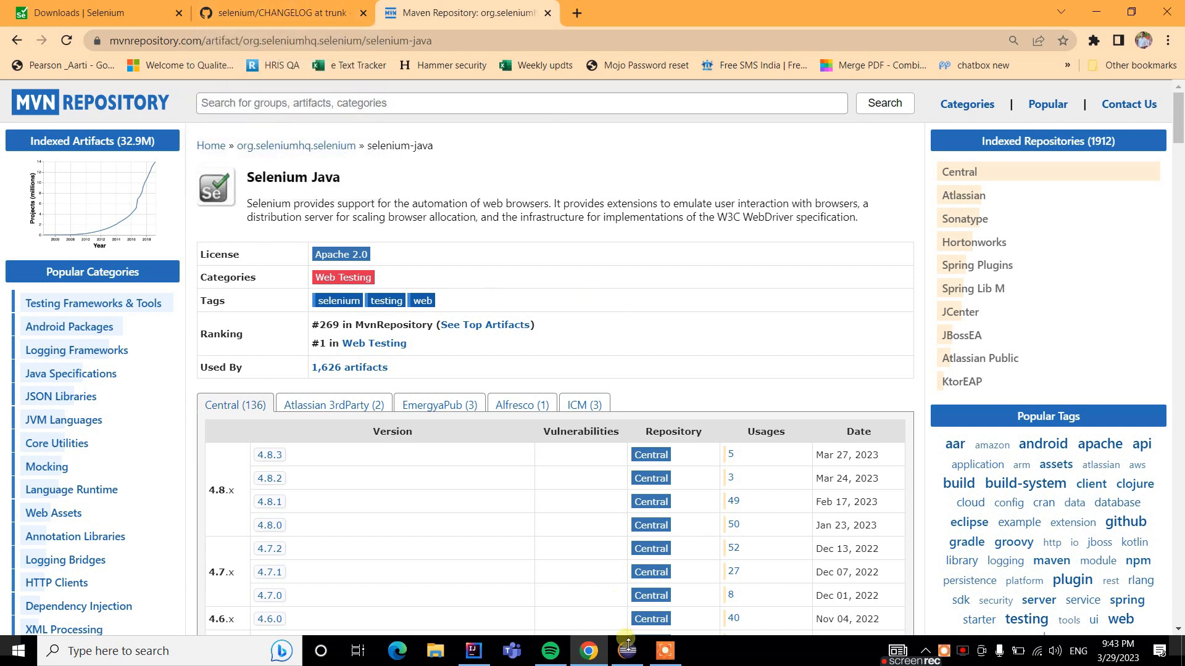
Scroll the selenium-java versions table from 4.8.3 (Mar 27, 2023) down to 4.3.0.
click(472, 656)
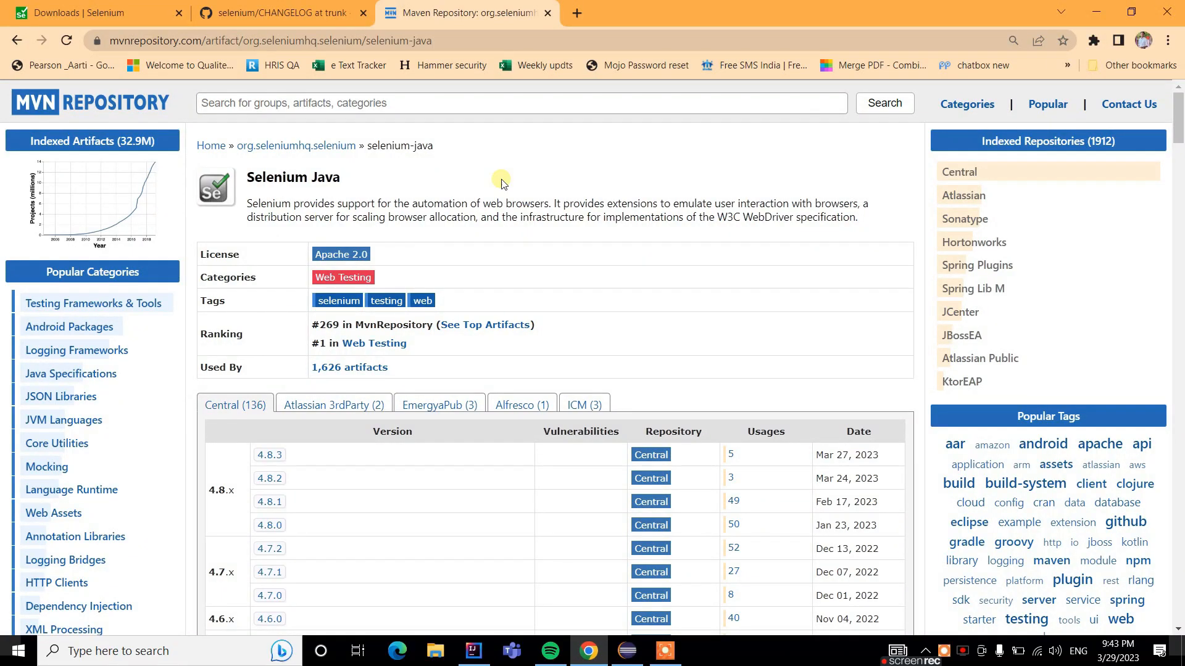
scroll(down, 3)
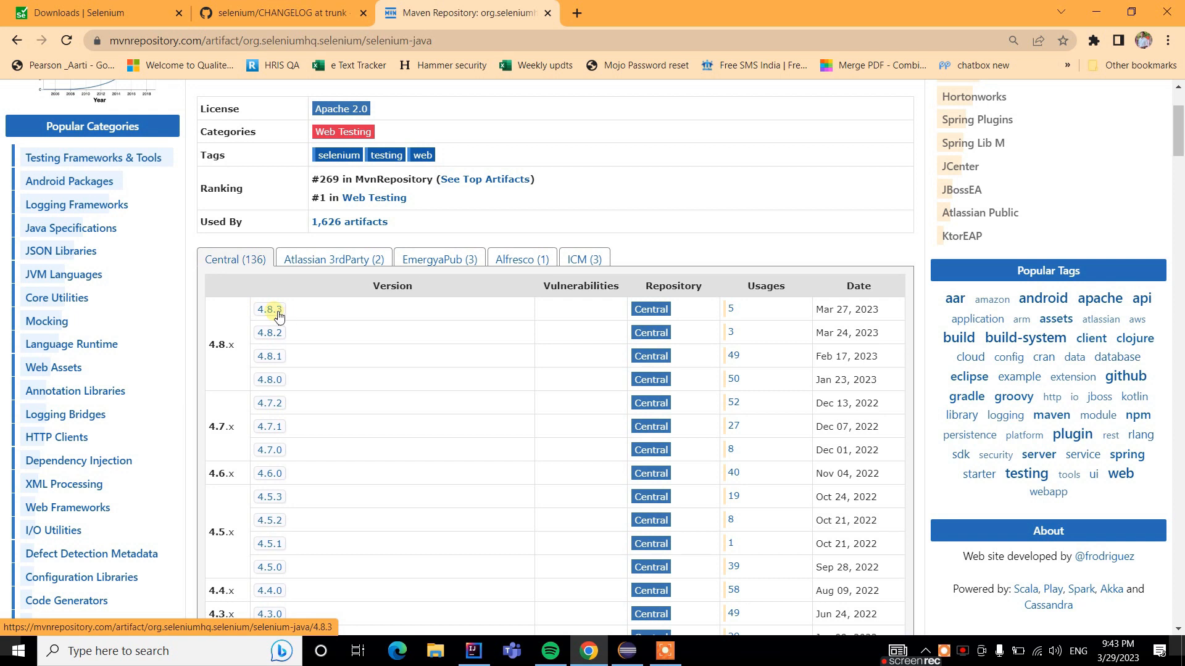
Open the Selenium Java CHANGELOG and highlight v4.8.3's newest supported CDP version 111.
click(279, 13)
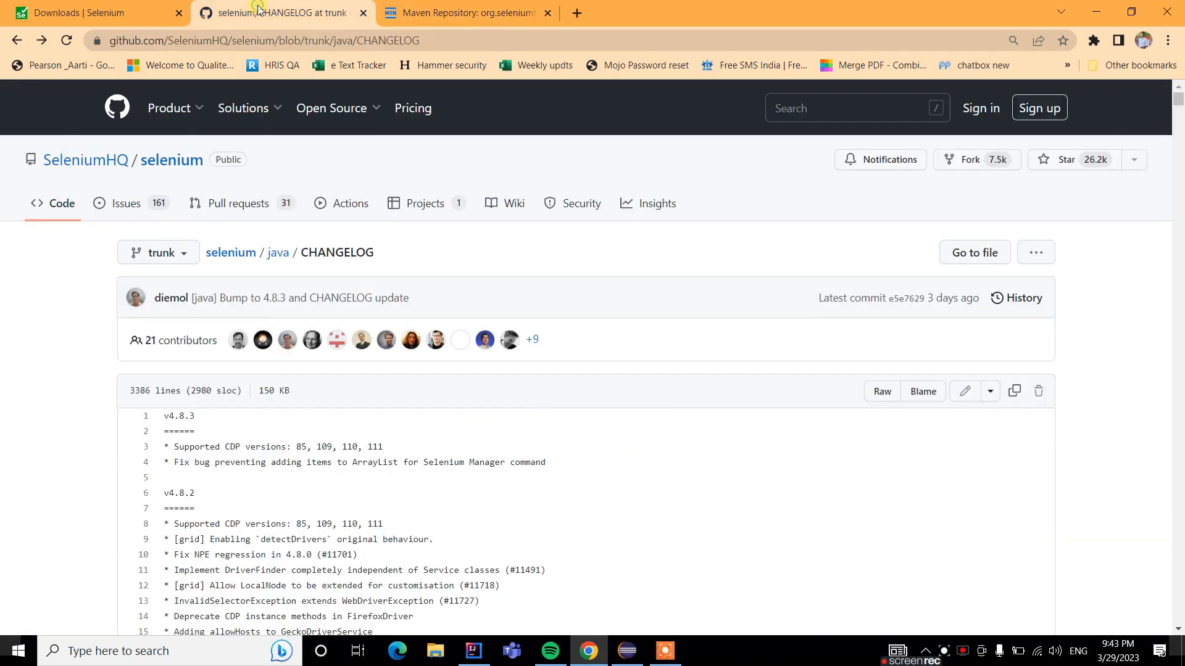
scroll(down, 3)
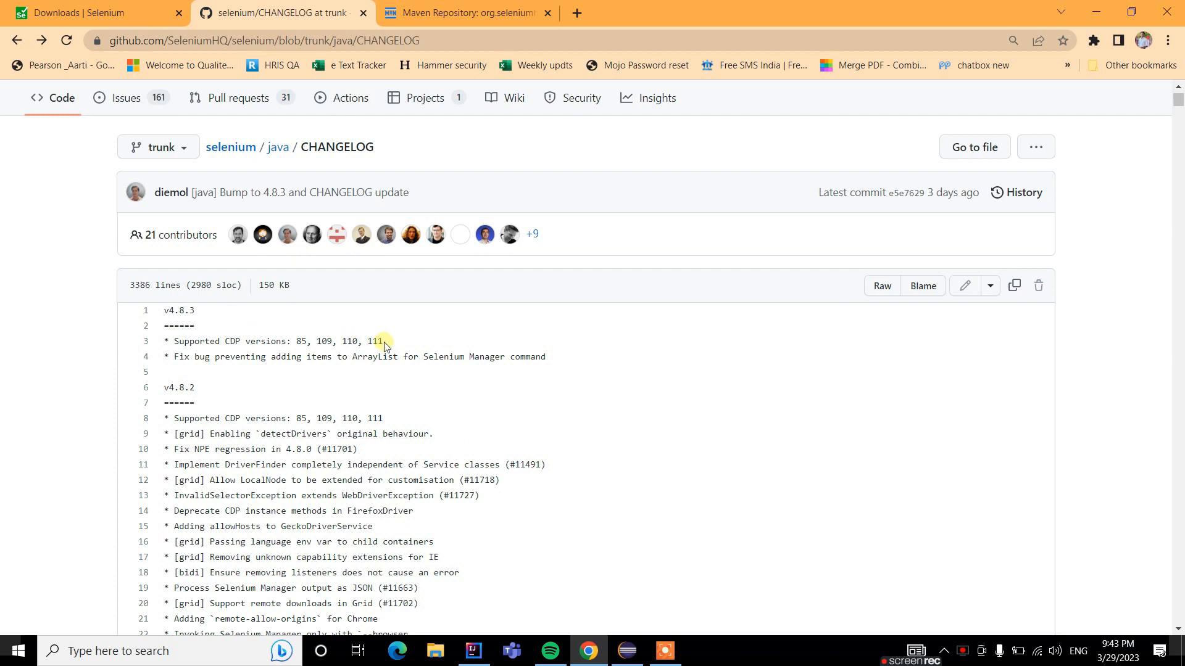
double_click(376, 341)
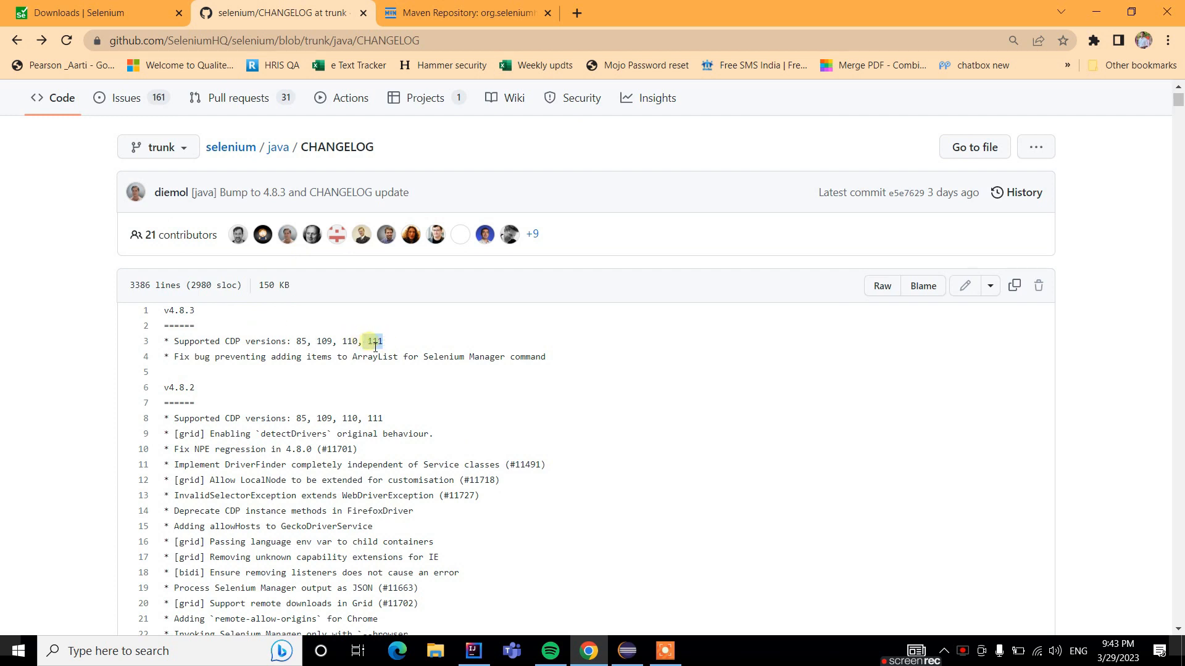
scroll(down, 3)
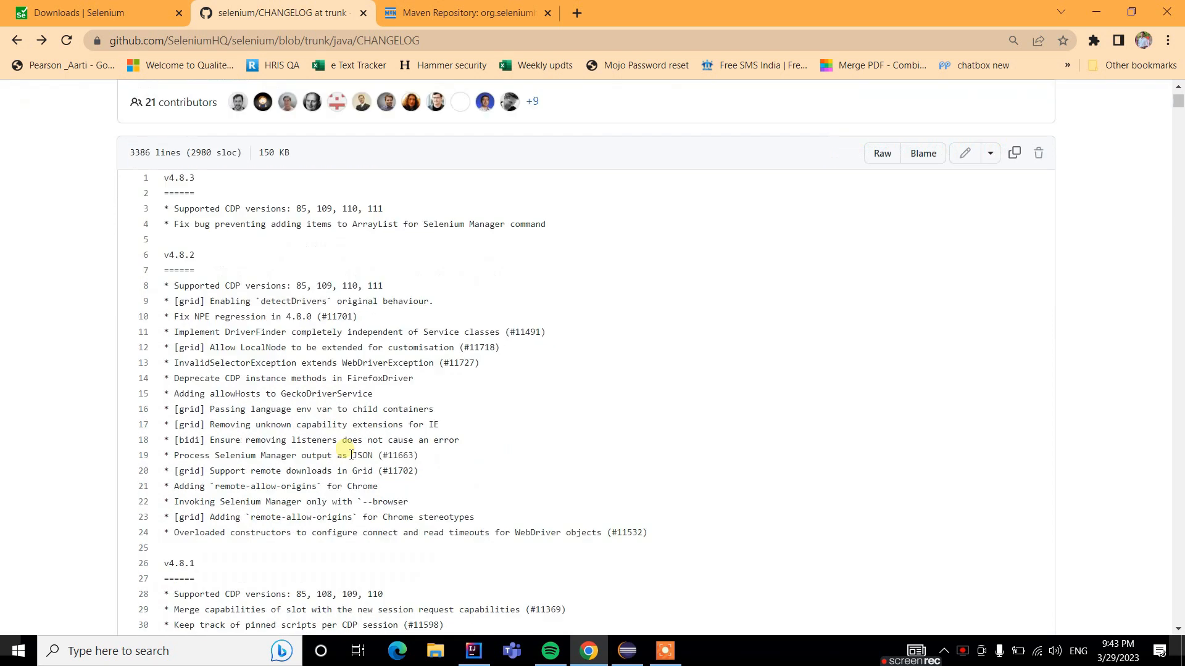
scroll(down, 3)
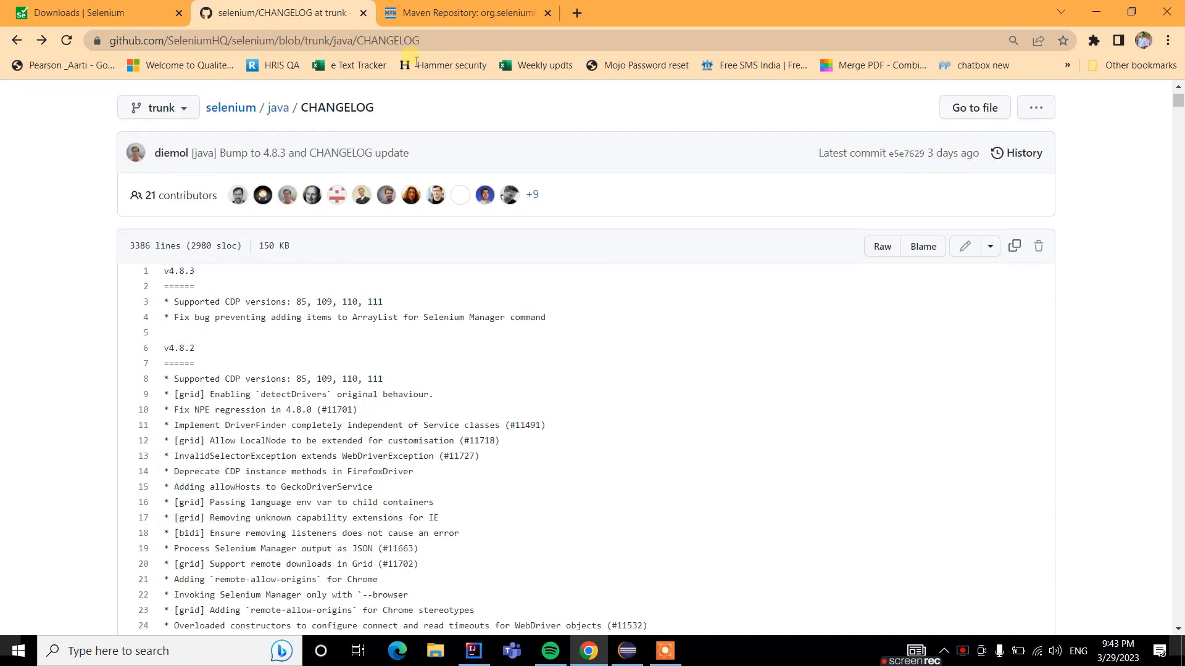
Confirm 4.8.3 is the latest stable version on Selenium's downloads page, then leave the browser.
click(464, 13)
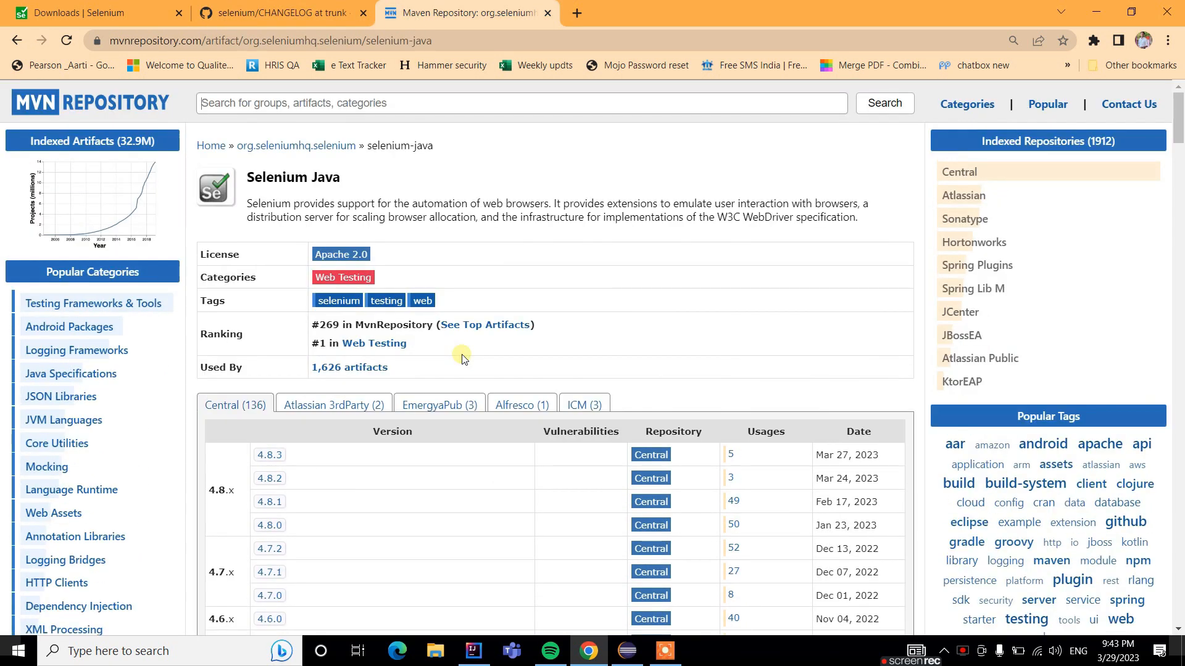
click(91, 13)
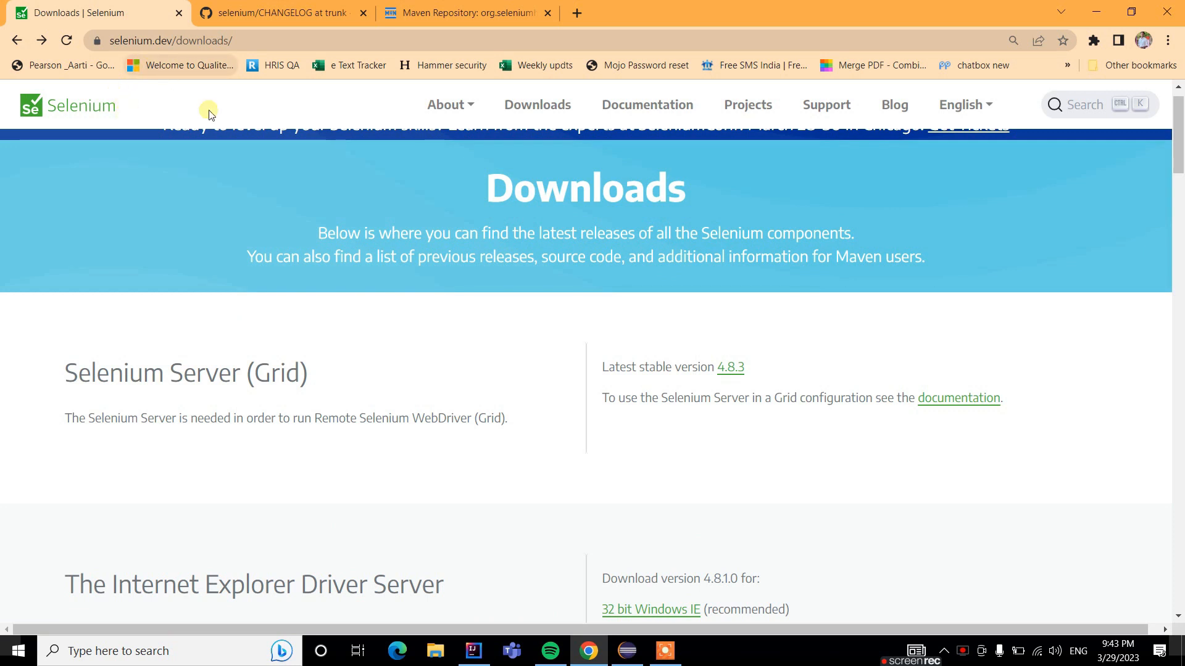
mouse_move(609, 57)
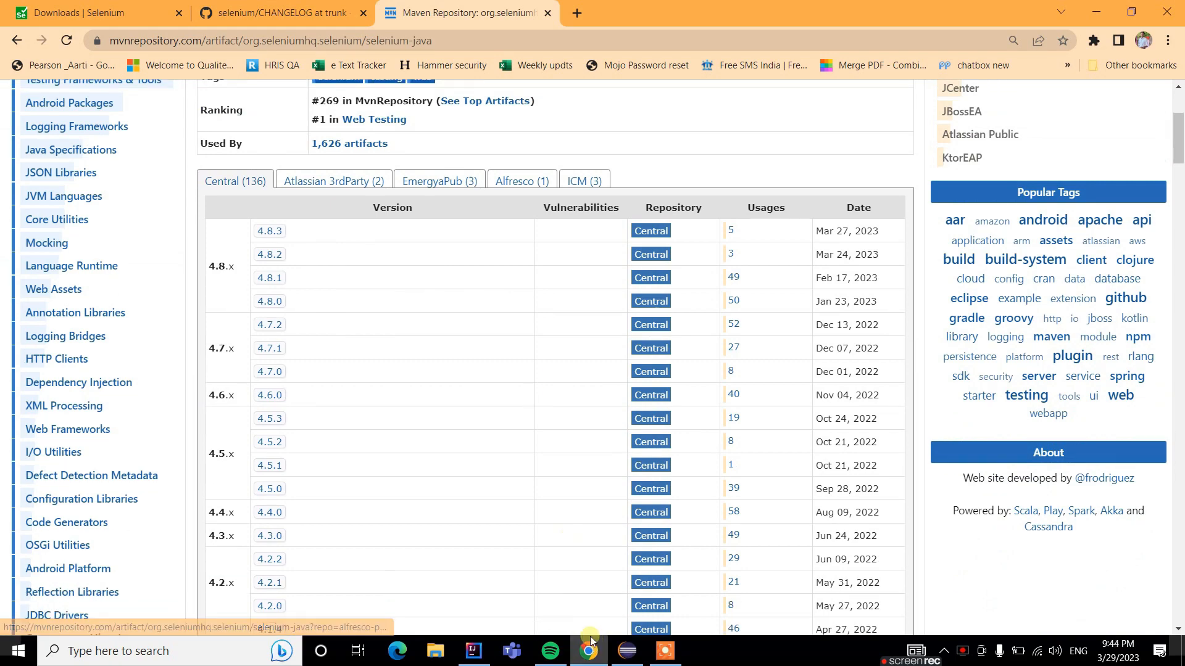
click(473, 656)
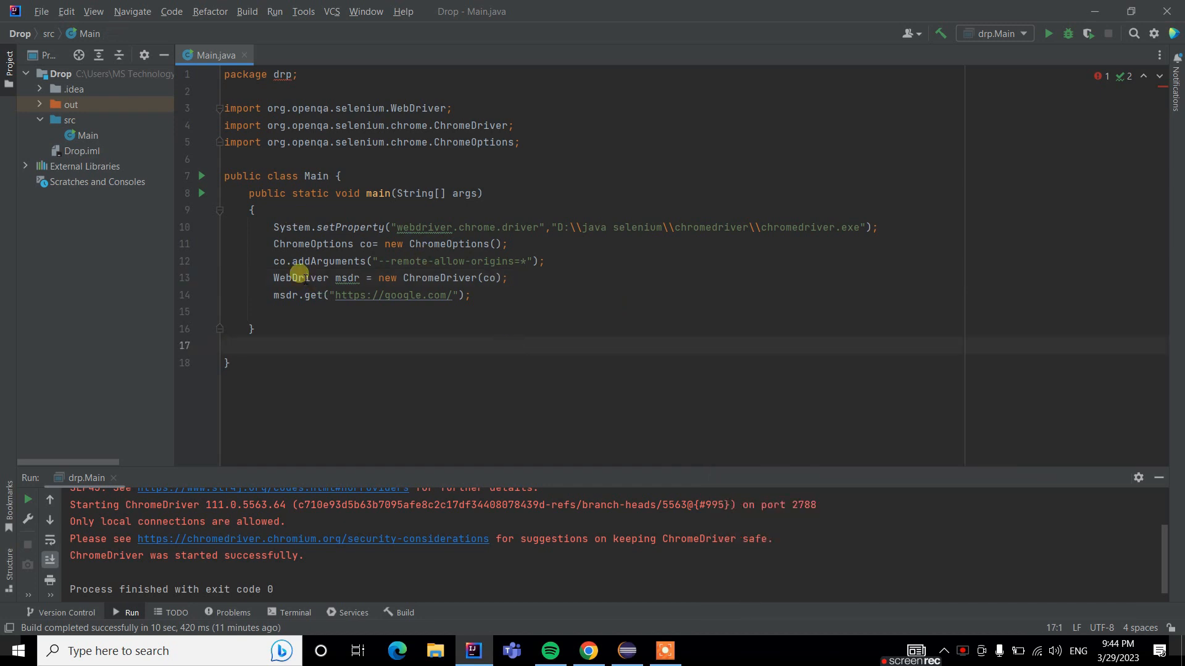
Delete the ChromeOptions lines, rerun Main, close blank Chrome, and select the disconnect message.
drag(274, 243, 550, 260)
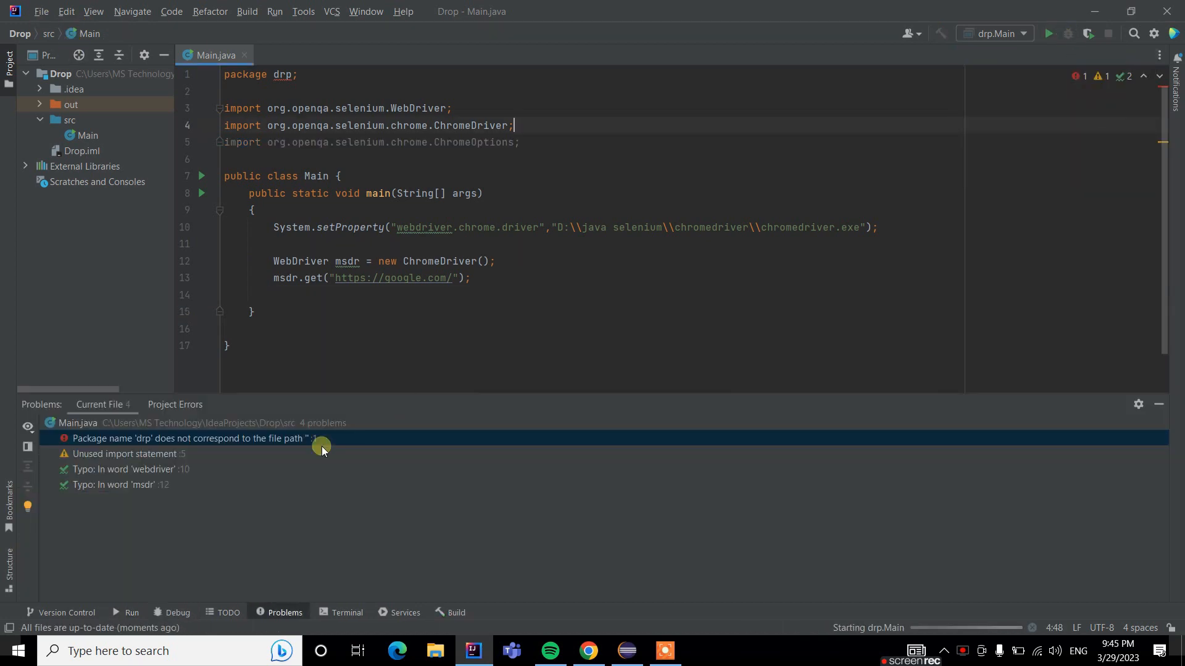
click(1066, 33)
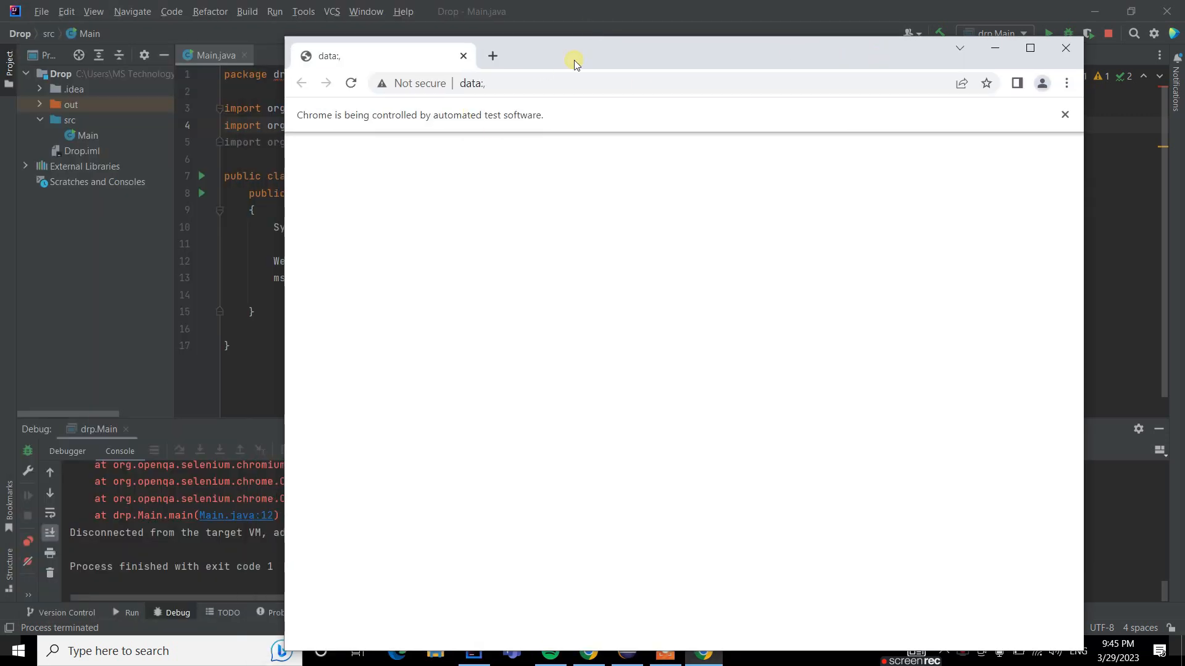
mouse_move(885, 135)
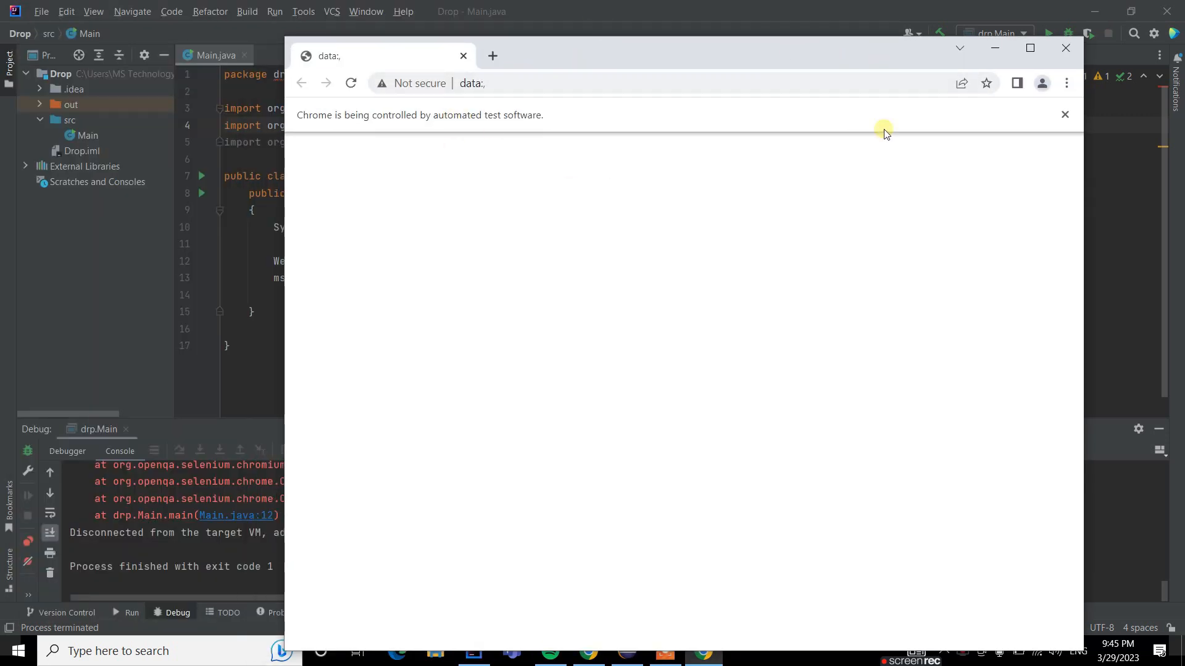
click(1064, 47)
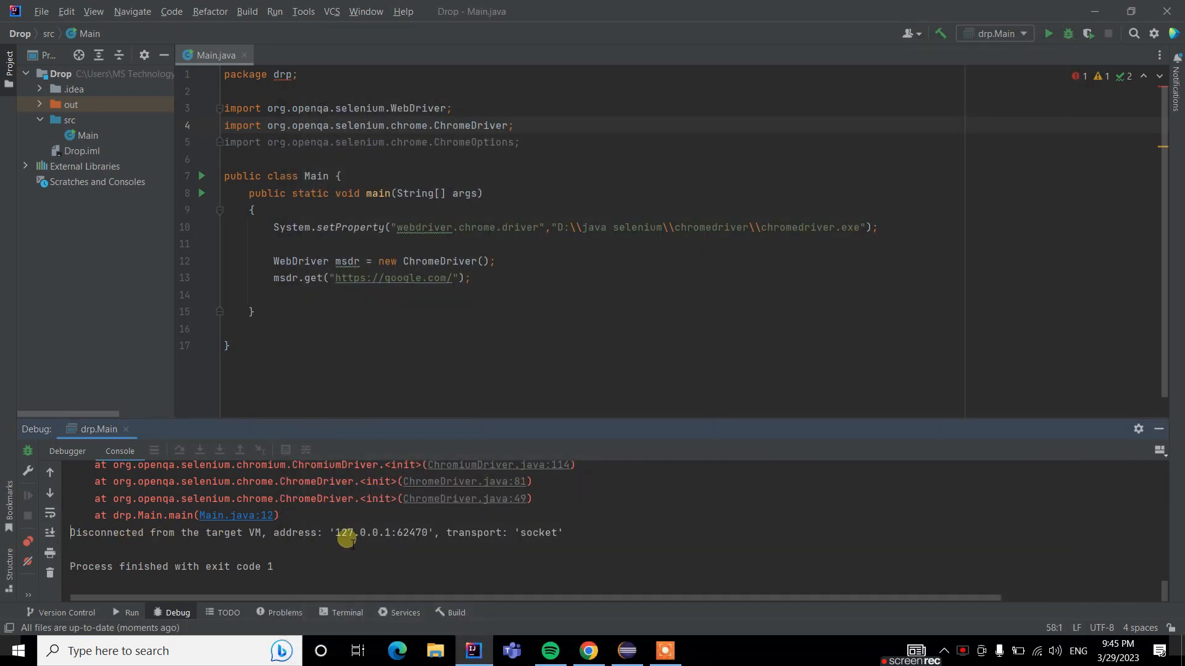
triple_click(347, 532)
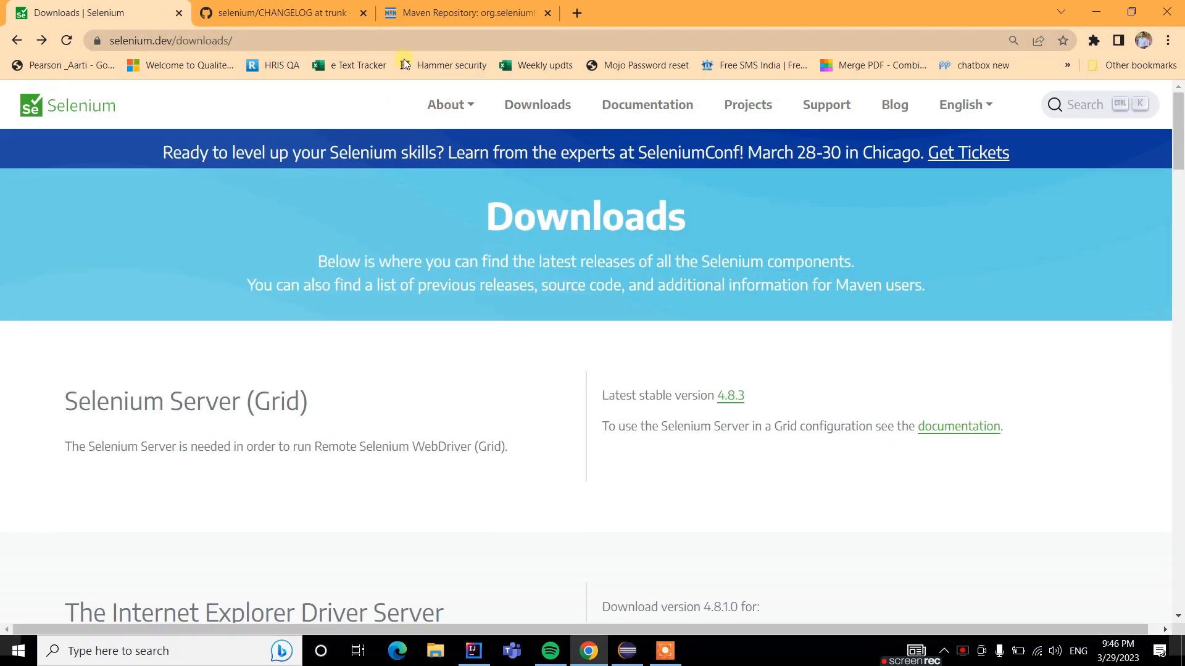
Scroll the downloads page to Java stable 4.8.3 (March 27, 2023), then return to IntelliJ.
scroll(down, 3)
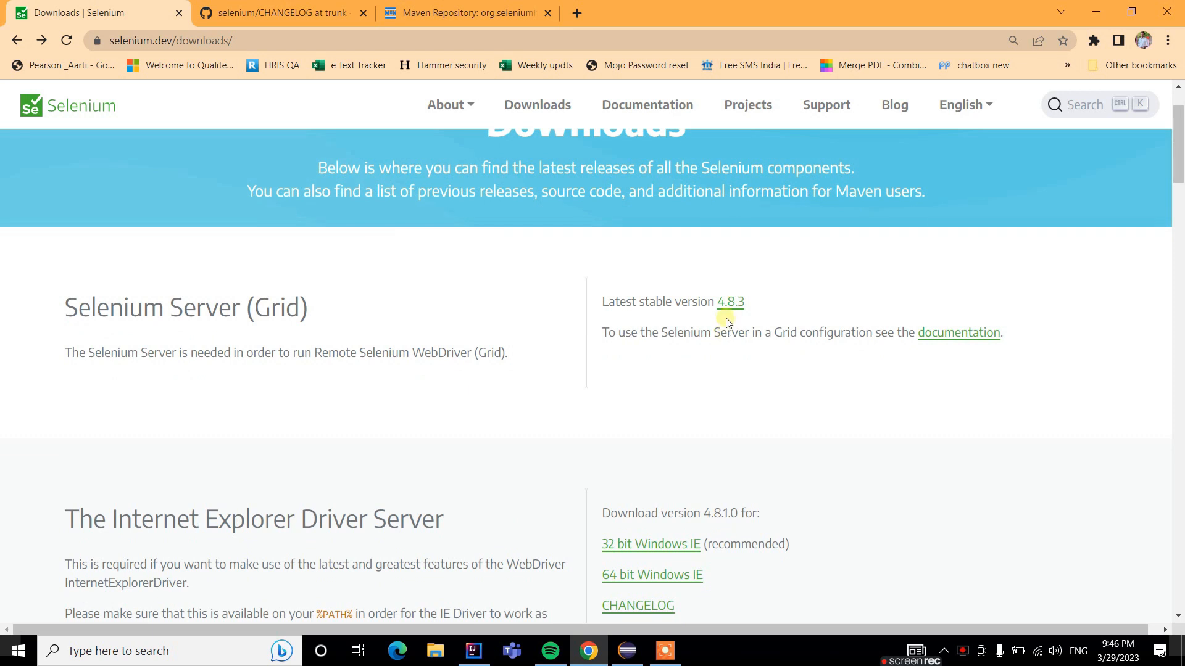
scroll(down, 3)
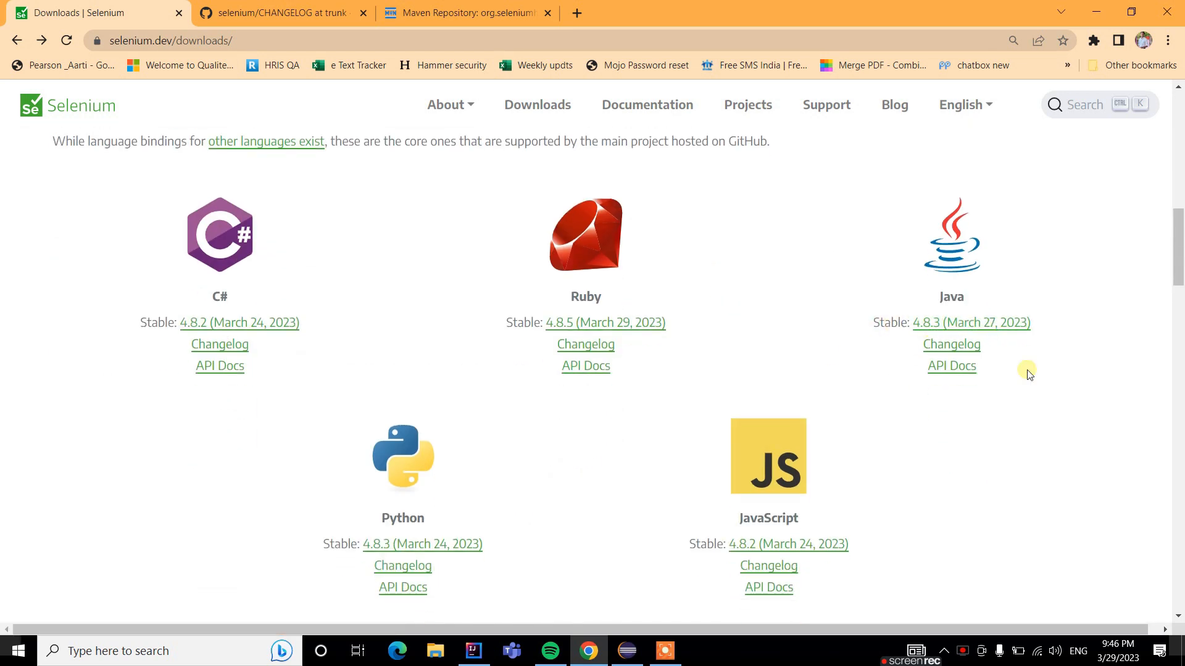
mouse_move(941, 264)
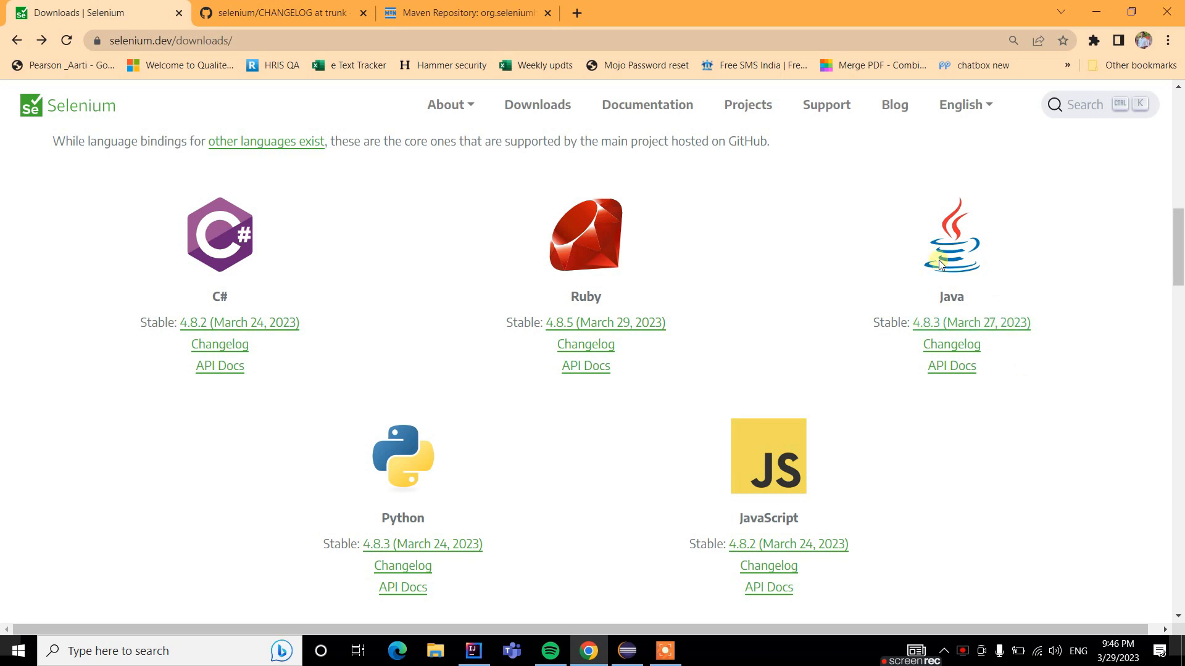
mouse_move(1005, 445)
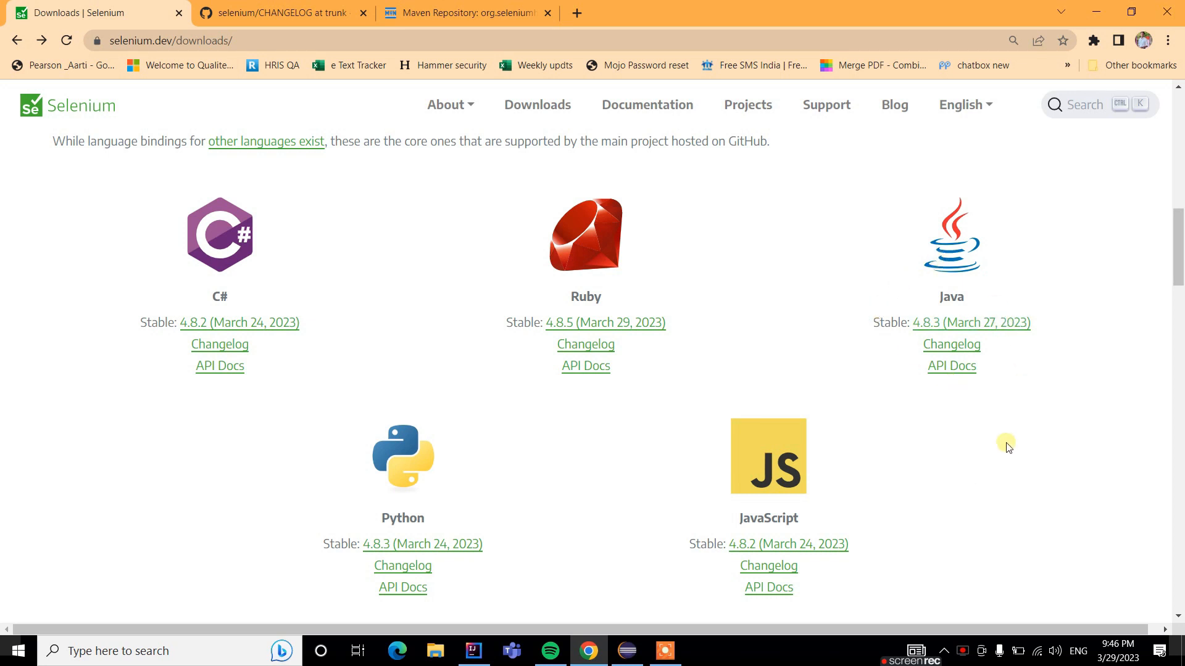
mouse_move(945, 300)
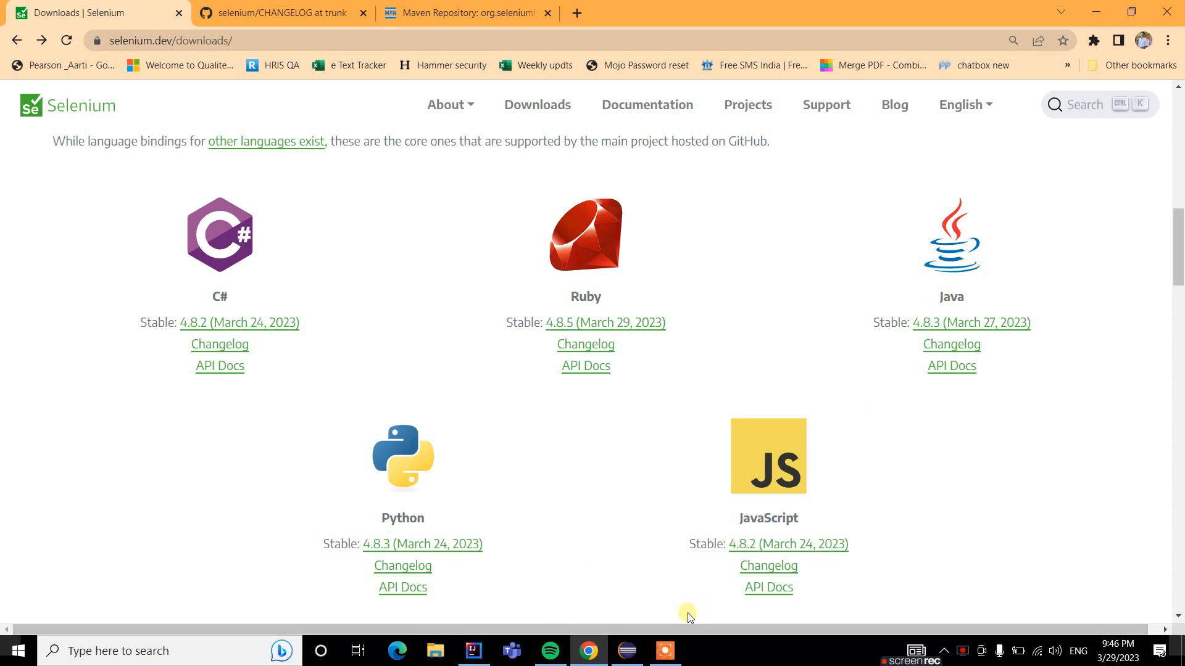
click(472, 656)
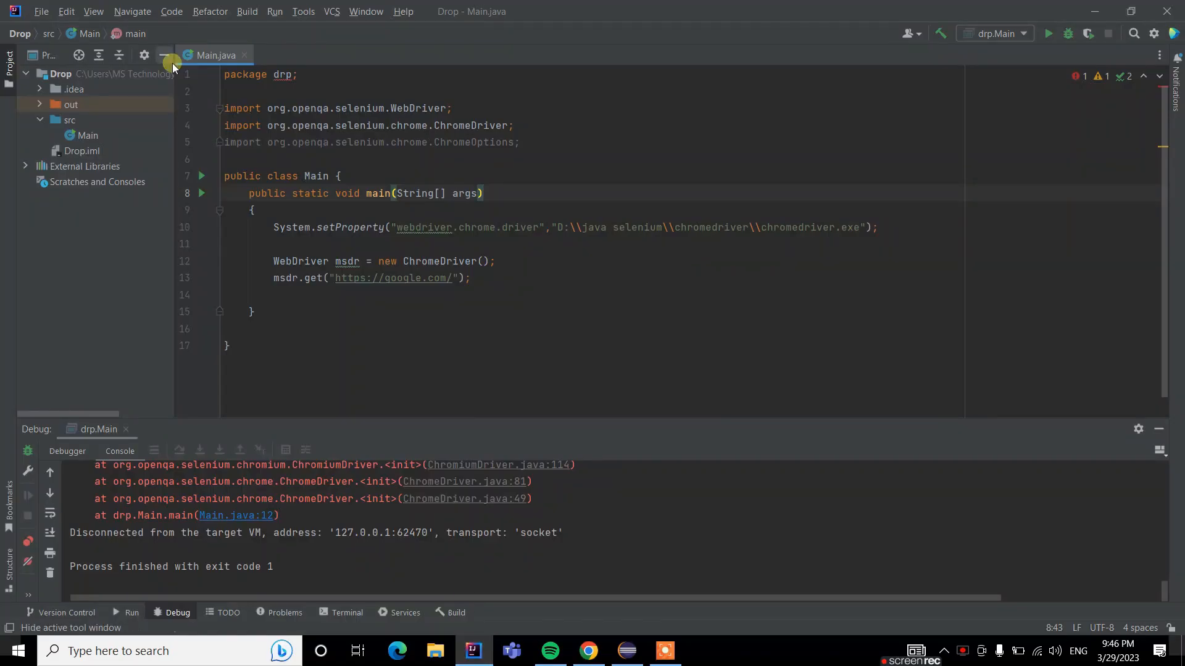
In Project Structure, swap the old Selenium dependency for Documents/selenium-java-4.8.3.
click(41, 10)
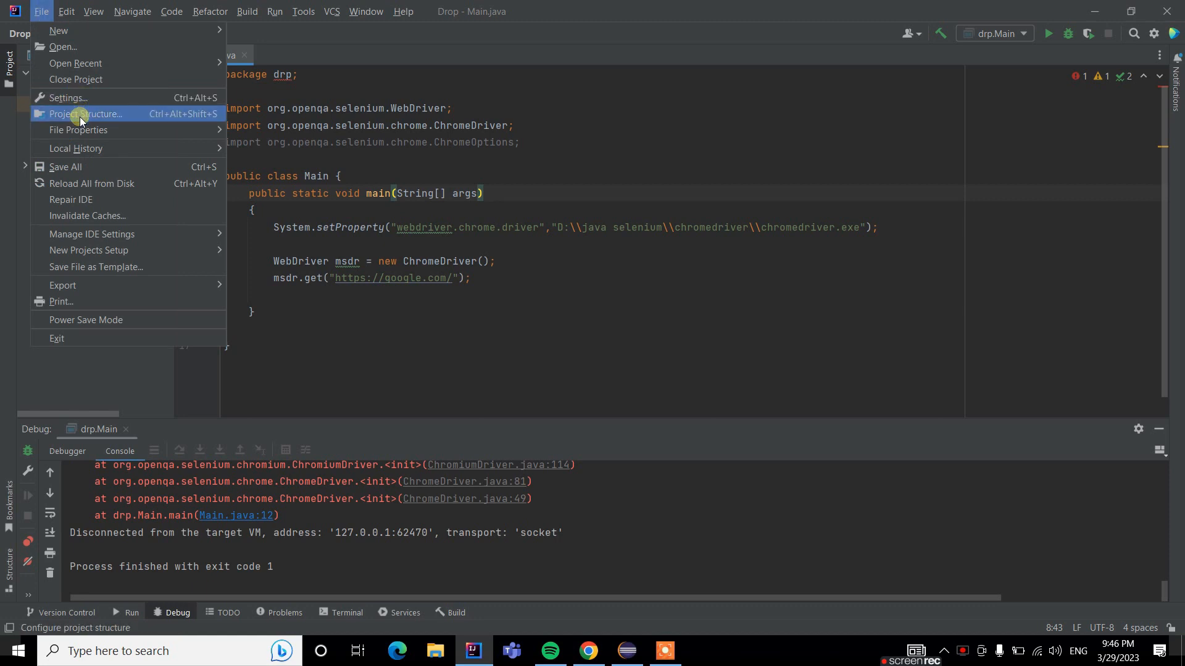
click(87, 113)
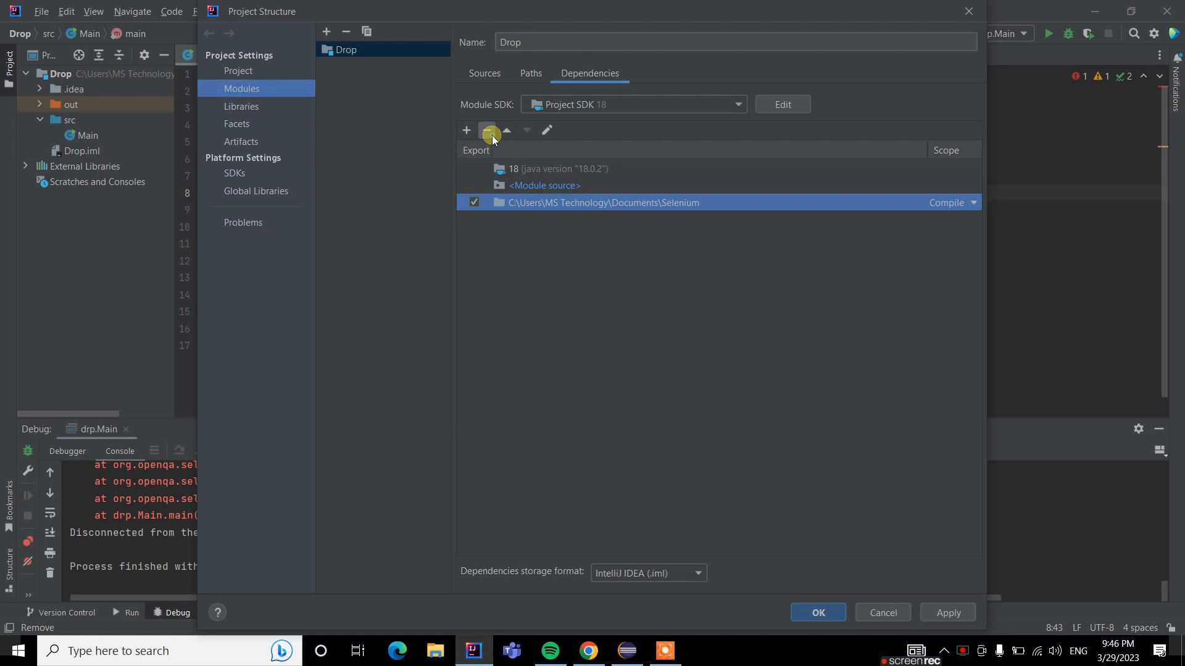
click(488, 131)
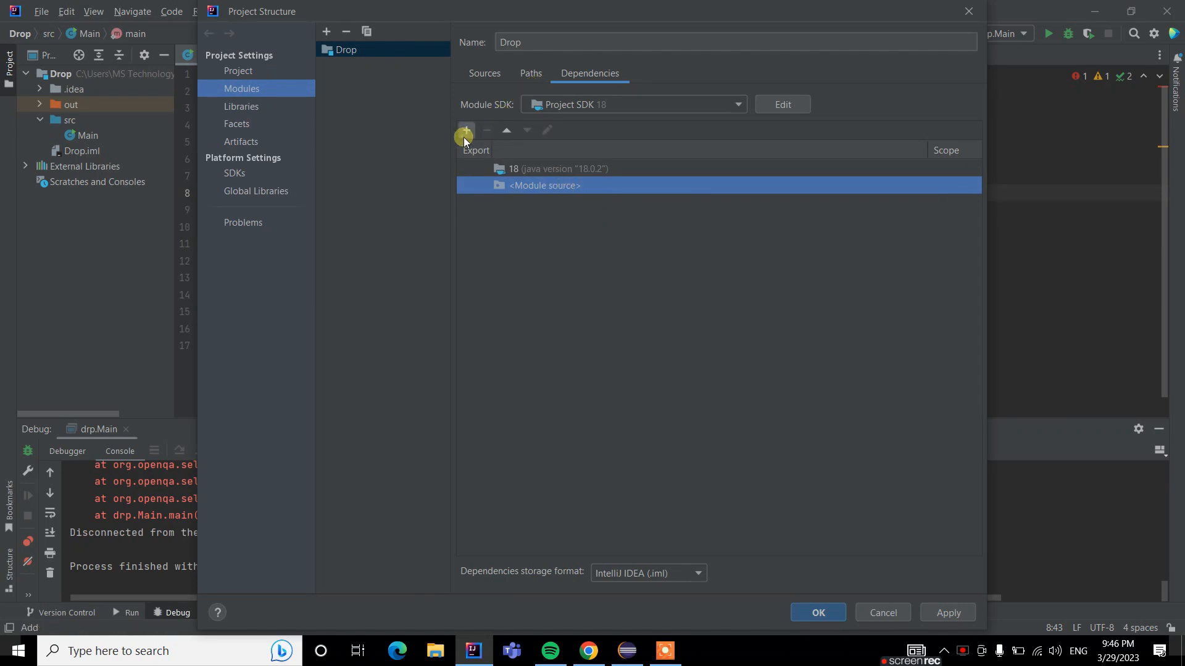
click(467, 130)
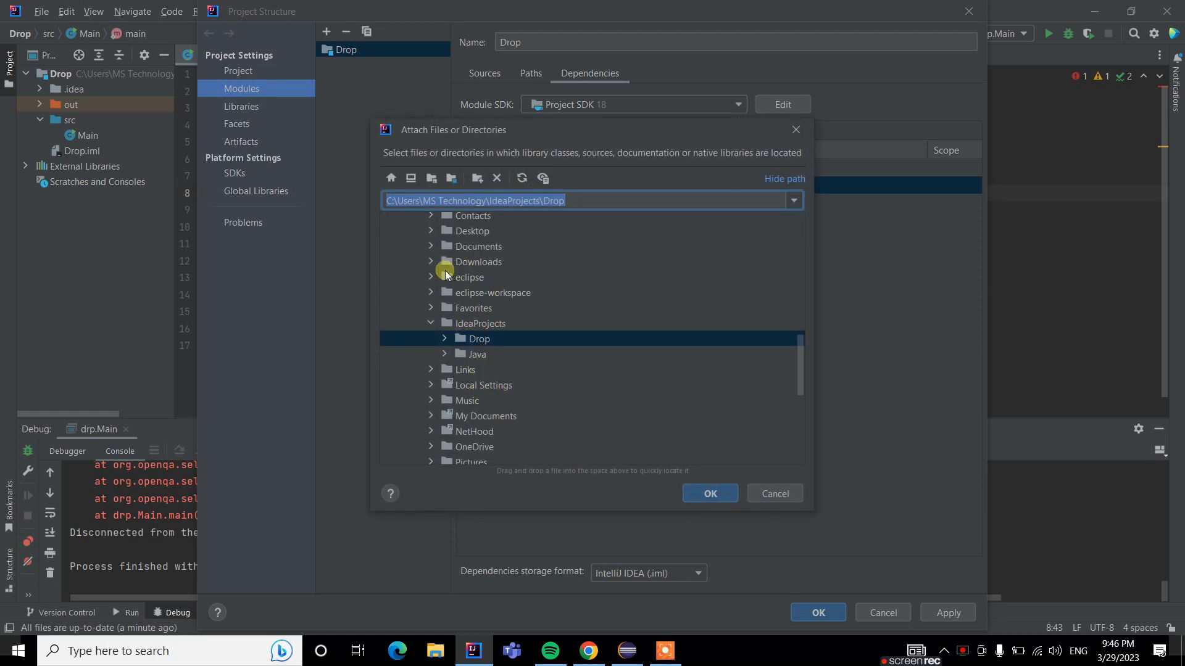
click(430, 246)
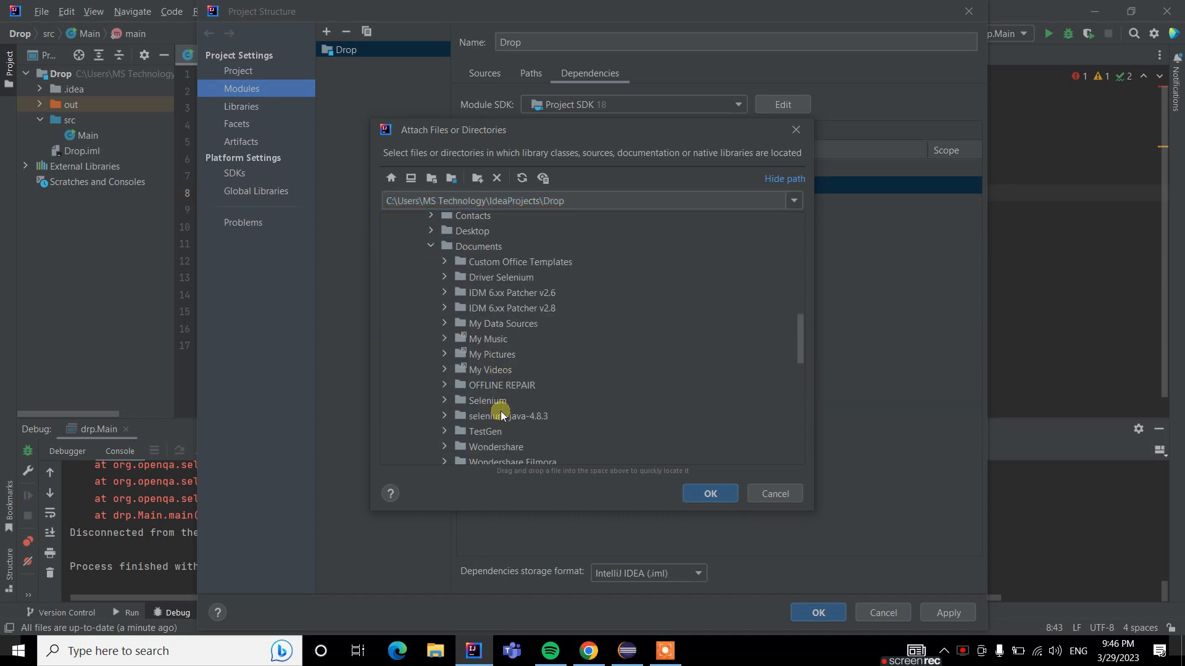
click(508, 417)
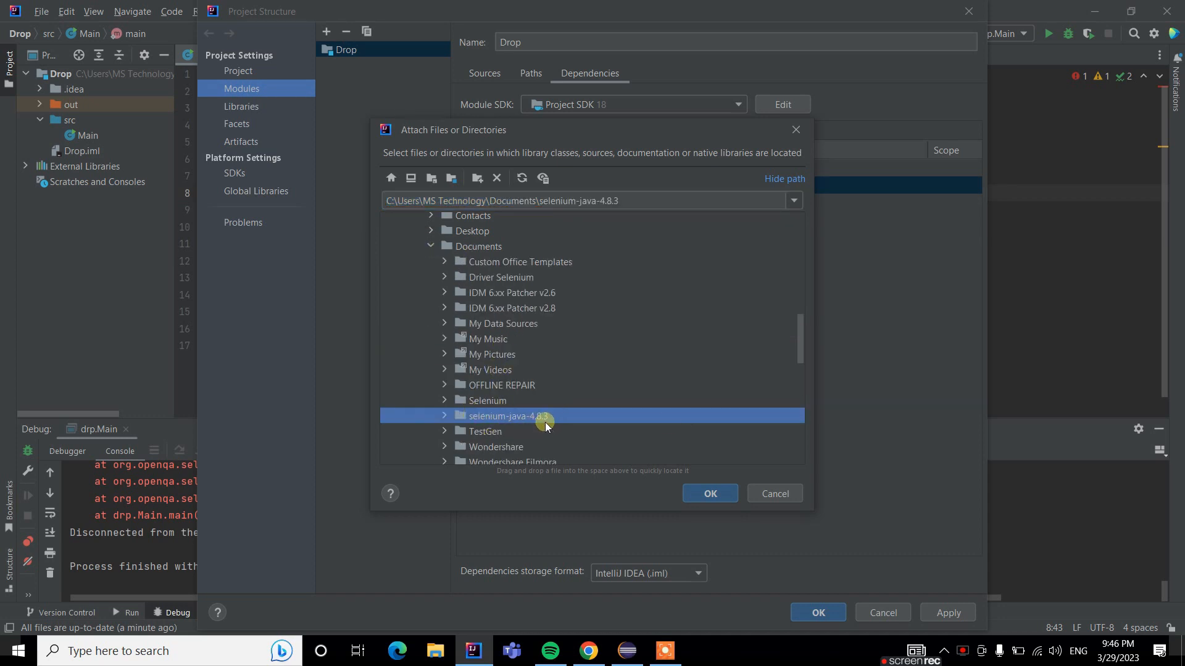
click(708, 493)
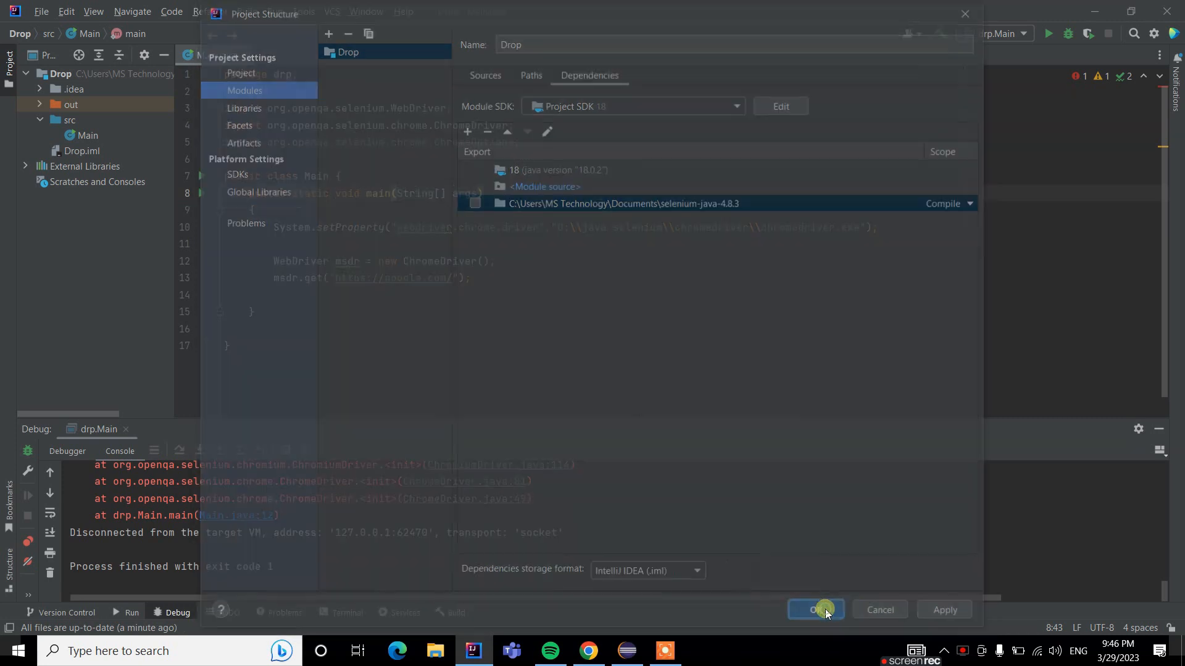
click(816, 609)
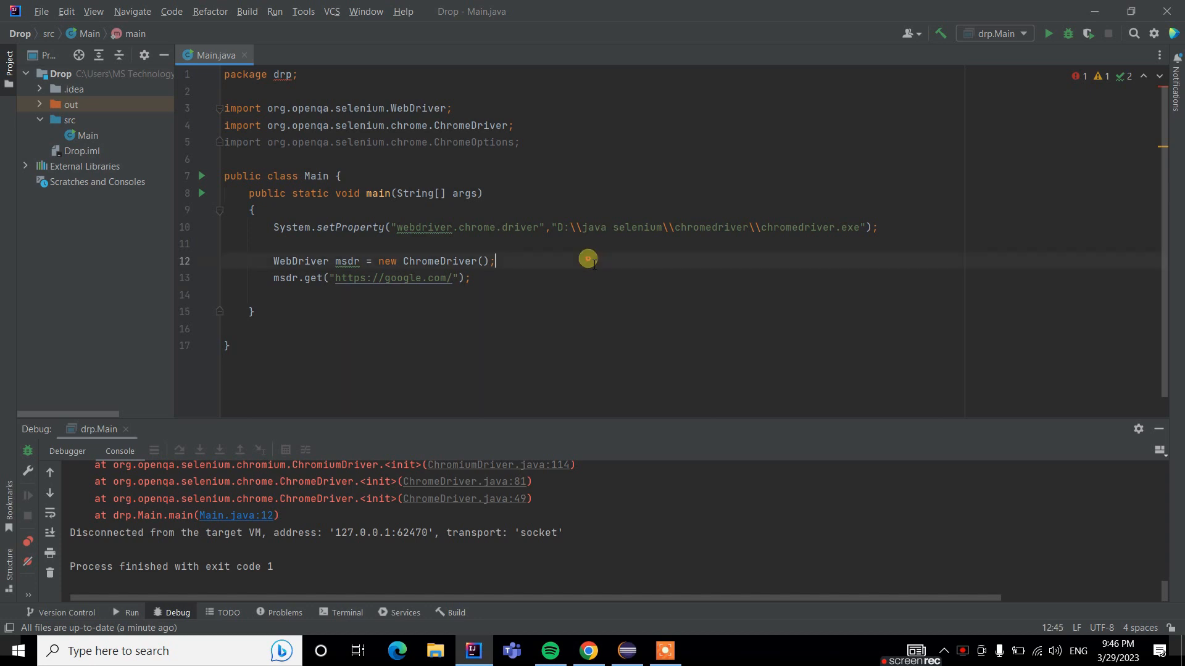
Run Main.main(), let automated Chrome load Google, then close that Chrome window.
right_click(587, 260)
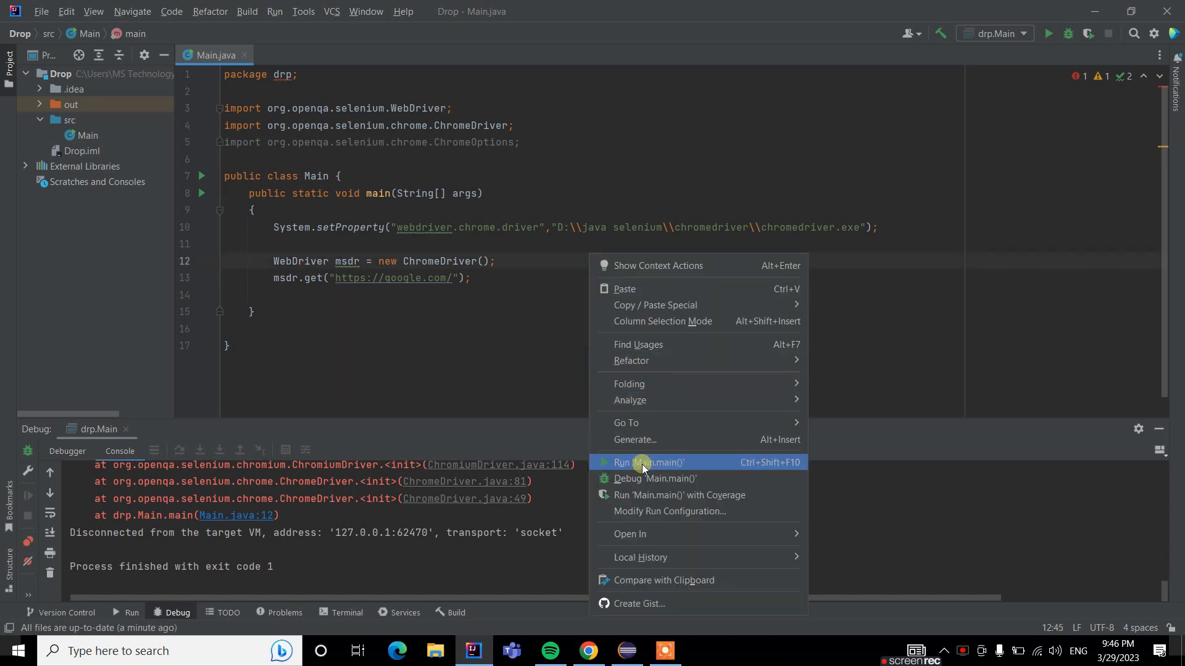
click(648, 462)
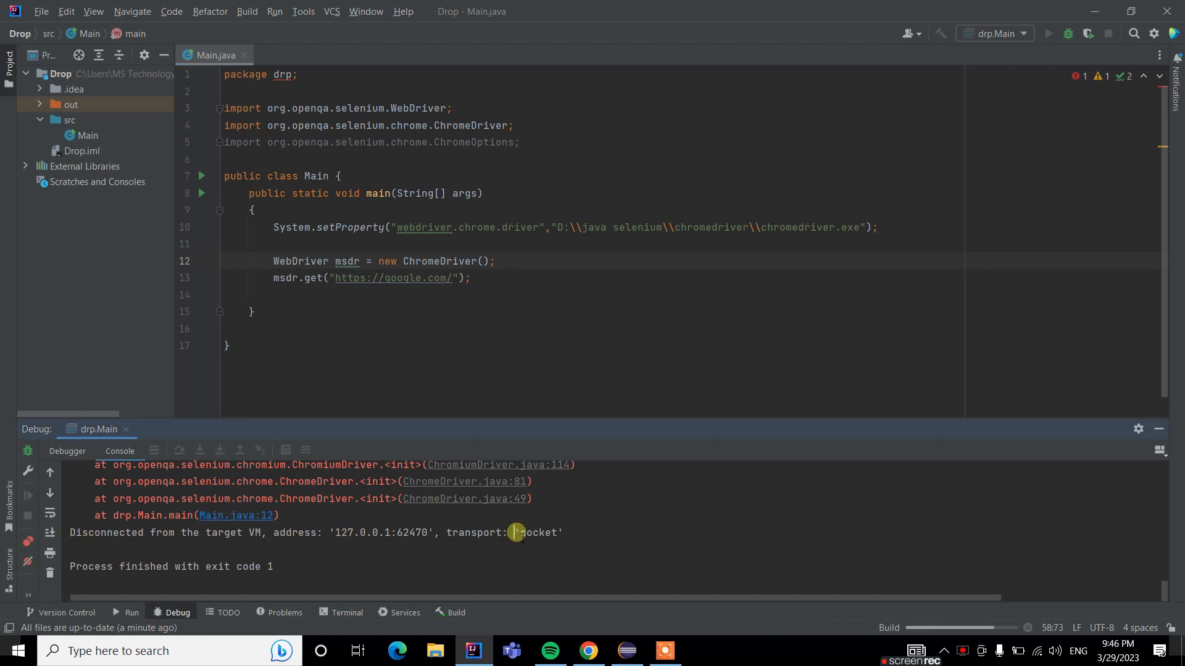
click(1049, 33)
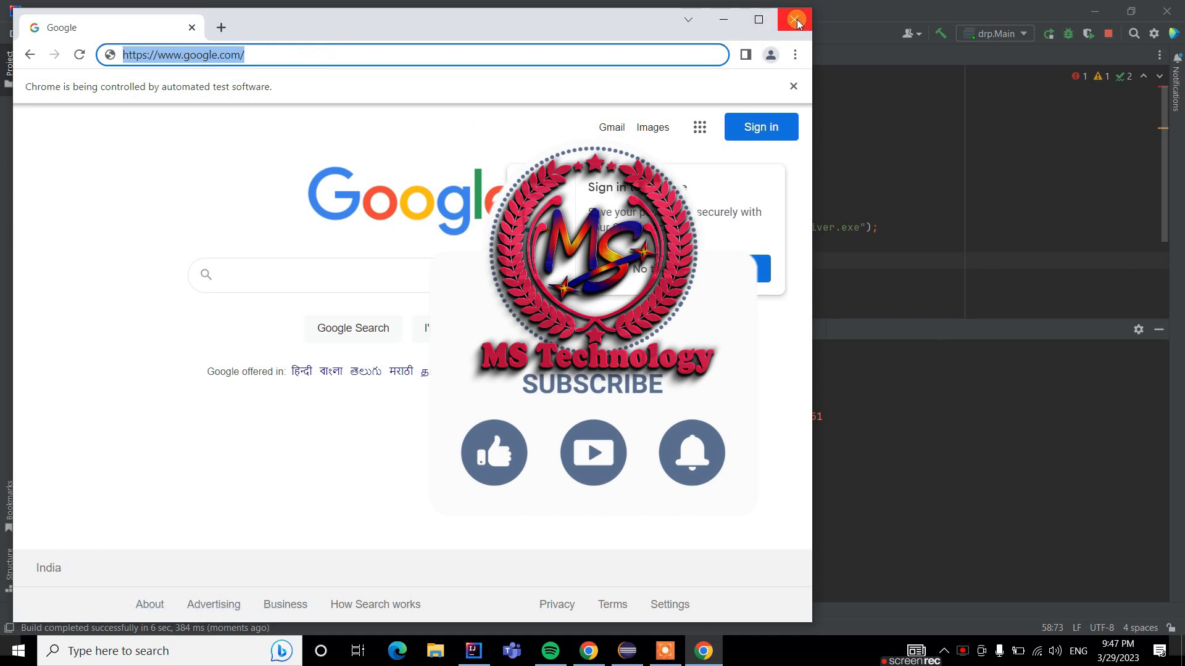
click(794, 19)
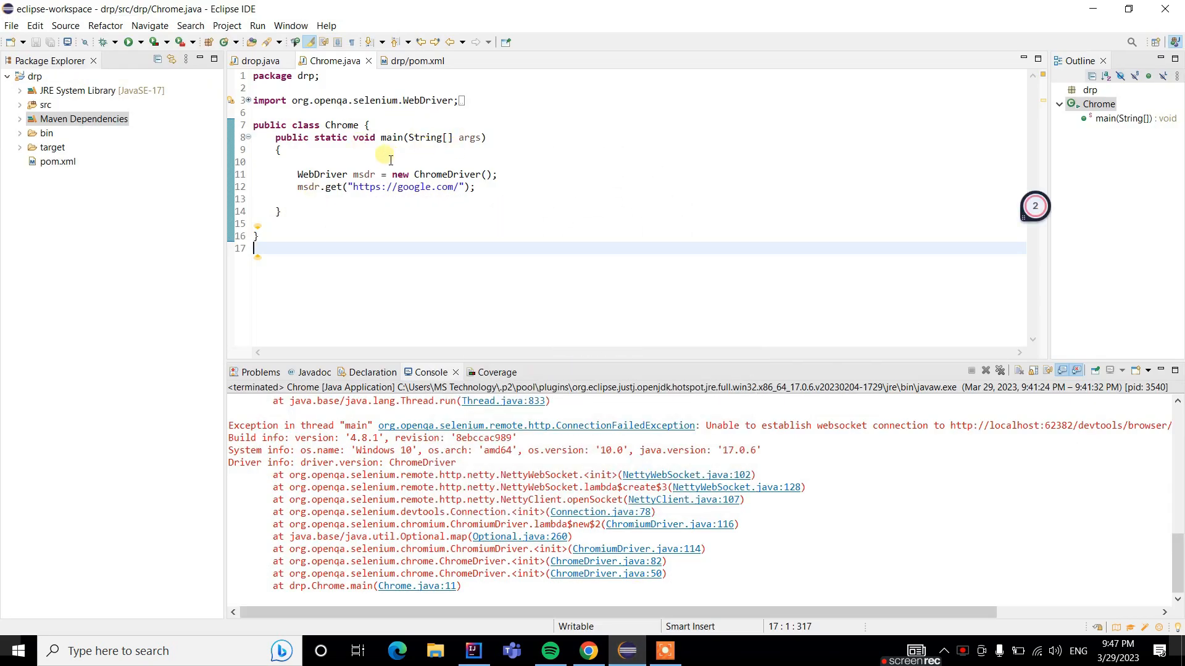
Run Chrome.java as a Java Application and observe the websocket ConnectionFailedException.
right_click(525, 174)
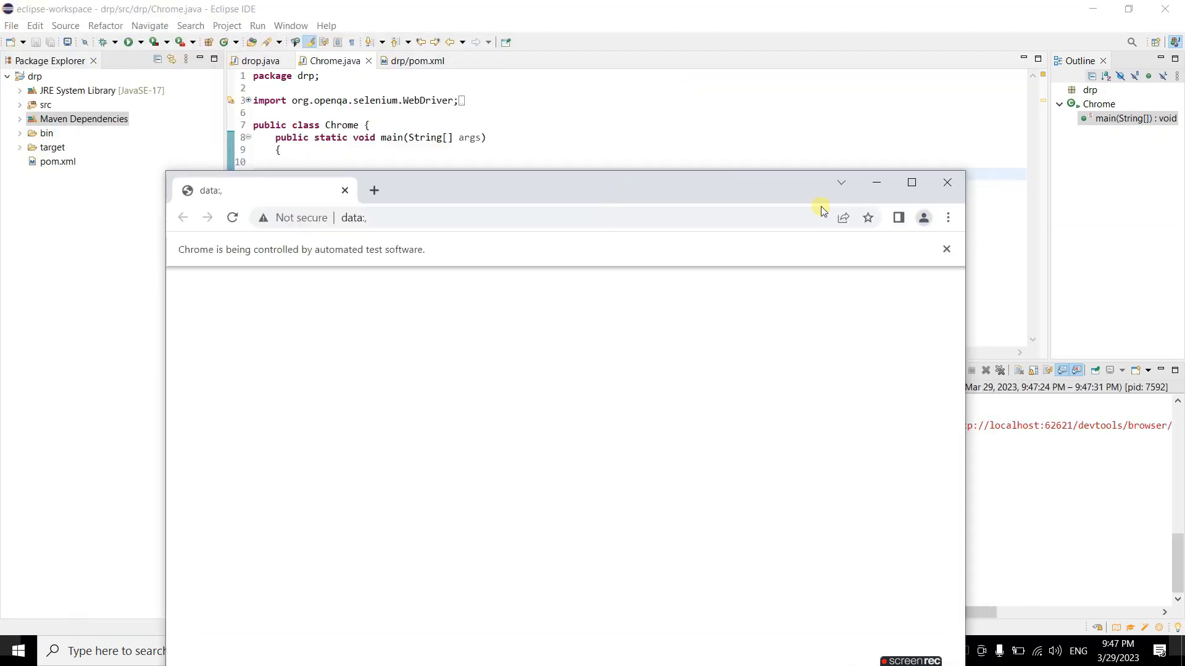
click(946, 182)
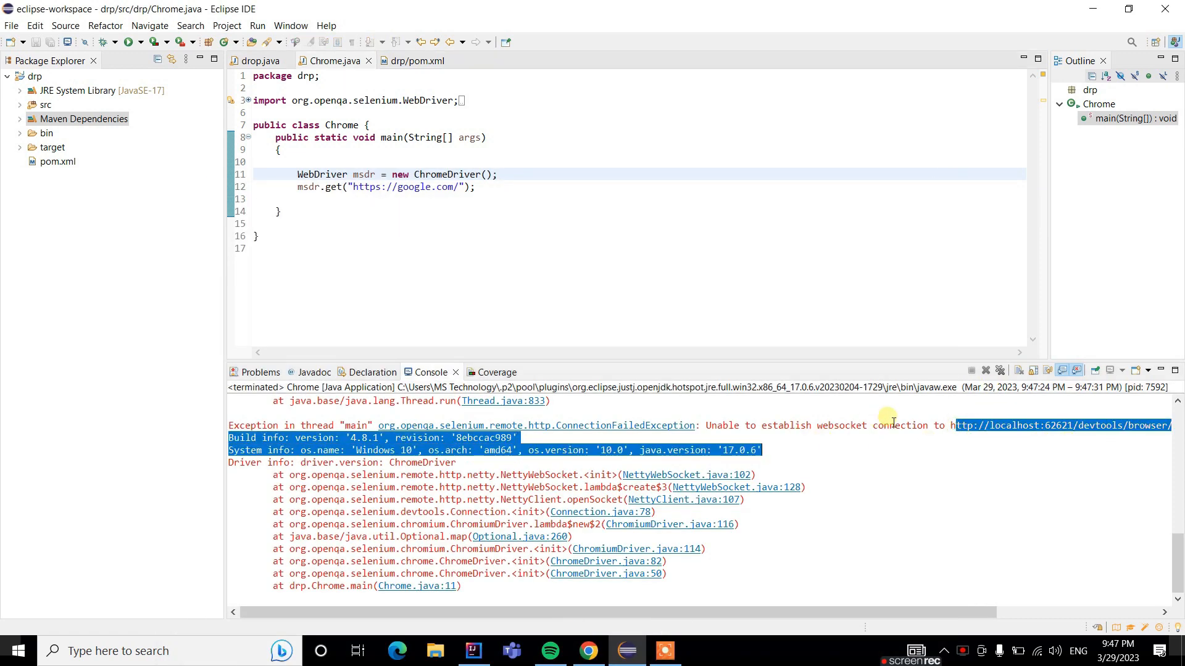
click(571, 223)
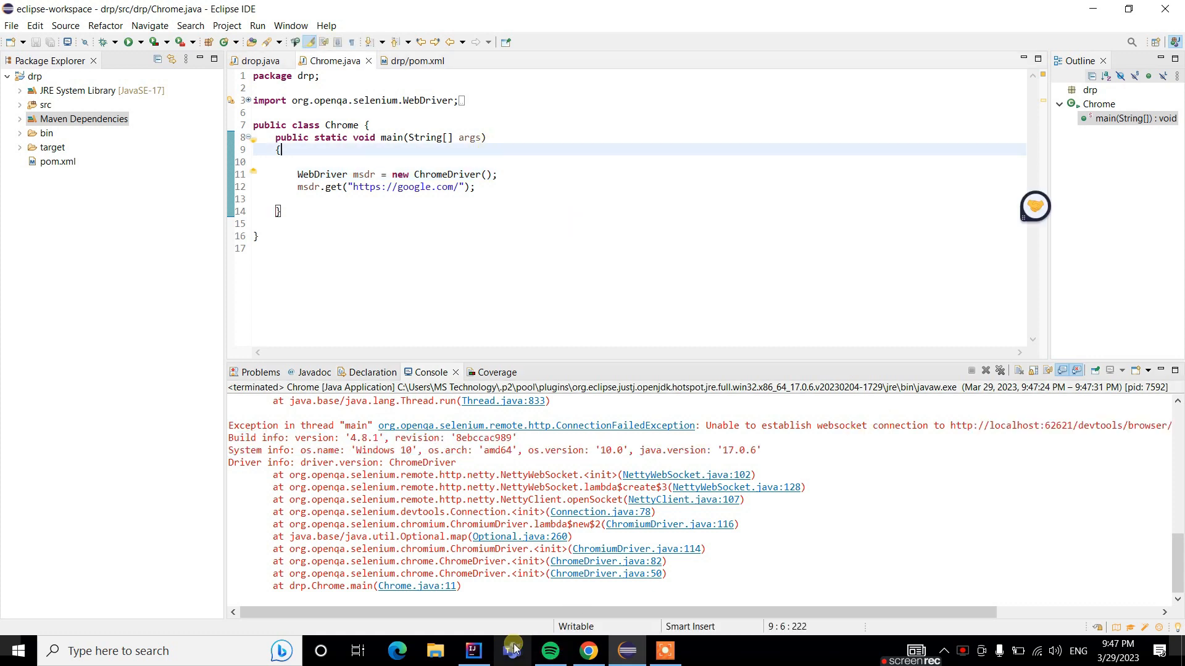
click(474, 651)
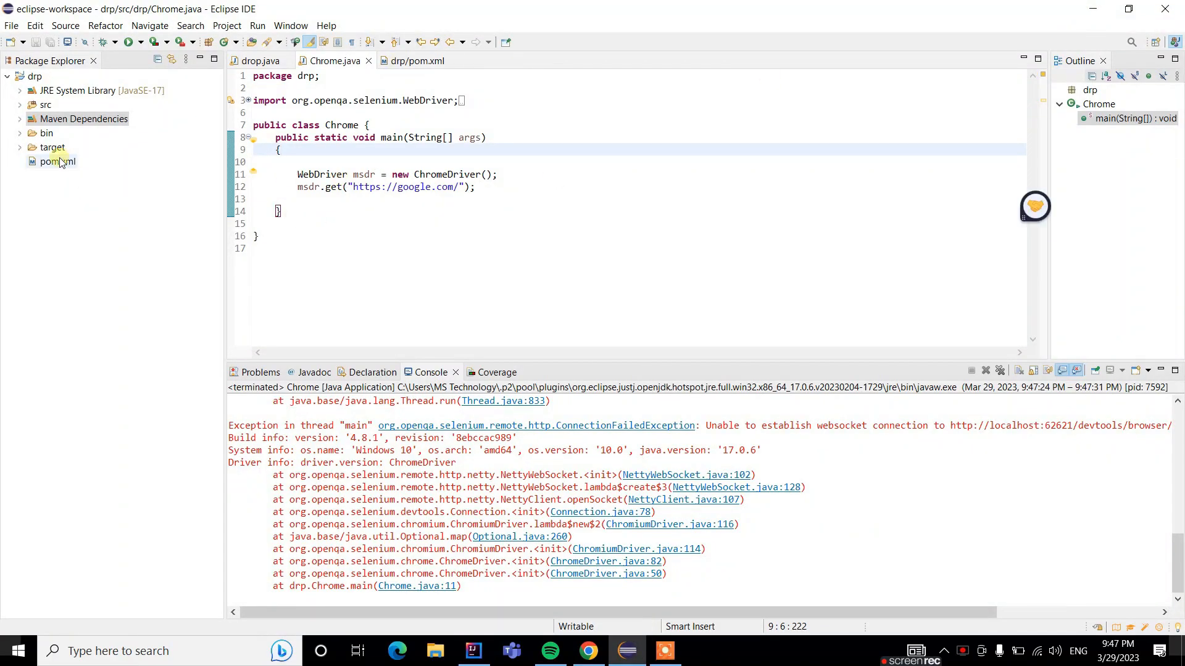
Open the drp project's pom.xml and change selenium-java's version from 4.8.1 to 4.8.3.
click(57, 162)
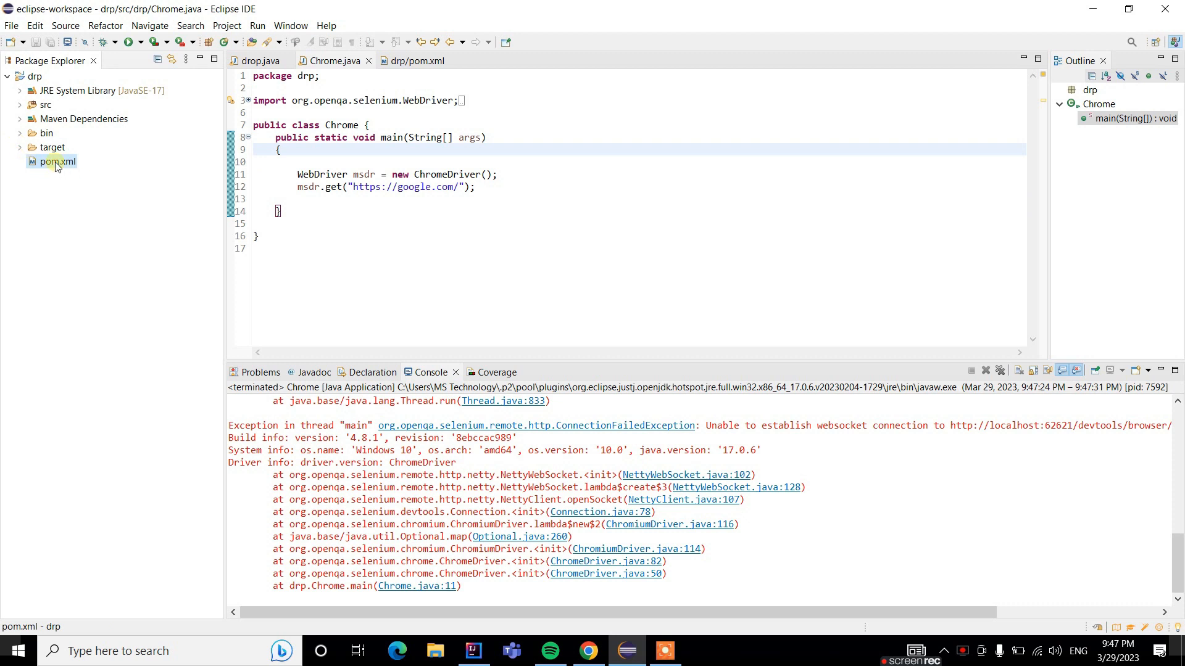
click(56, 161)
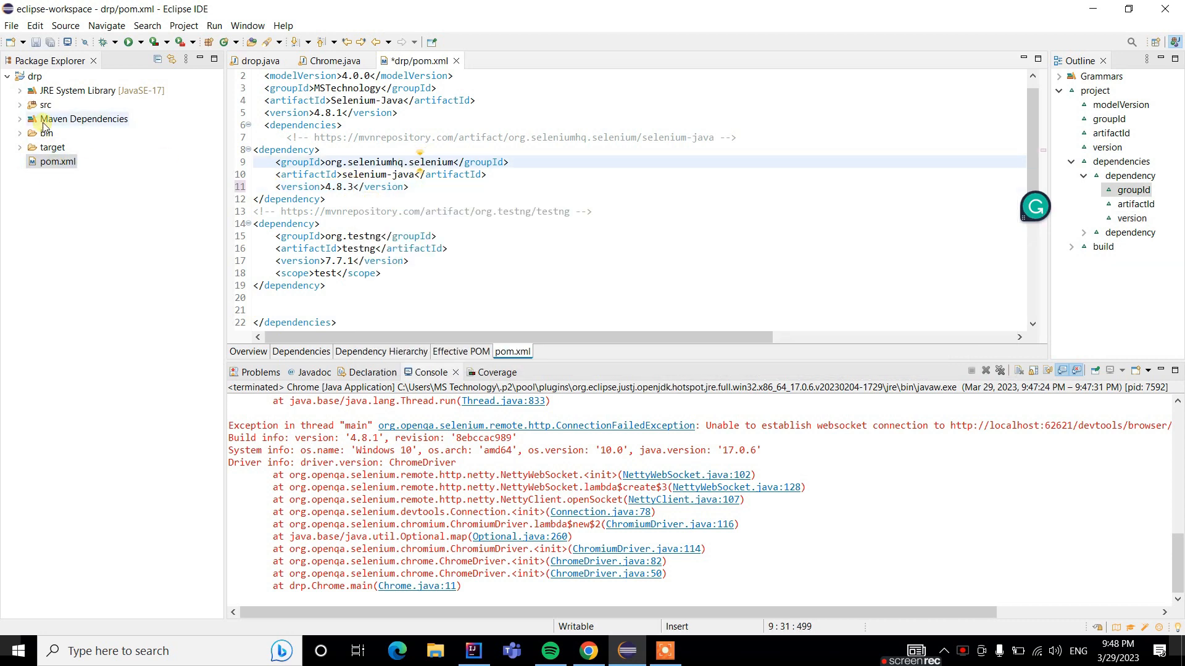
right_click(83, 118)
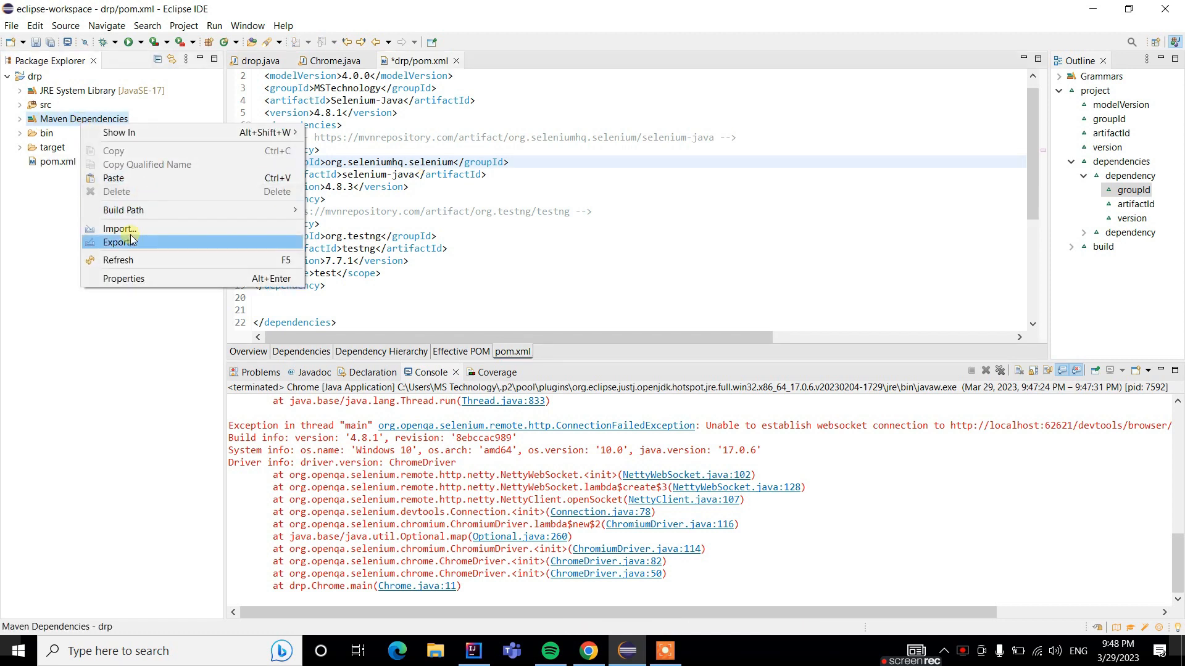
click(468, 200)
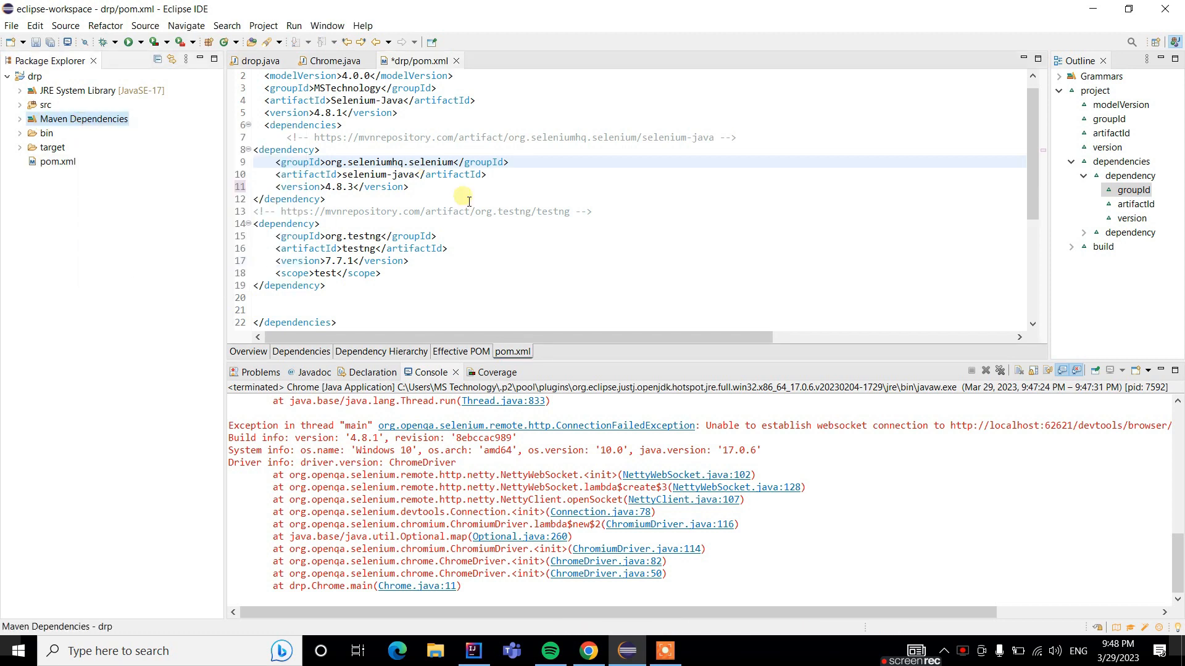
mouse_move(664, 410)
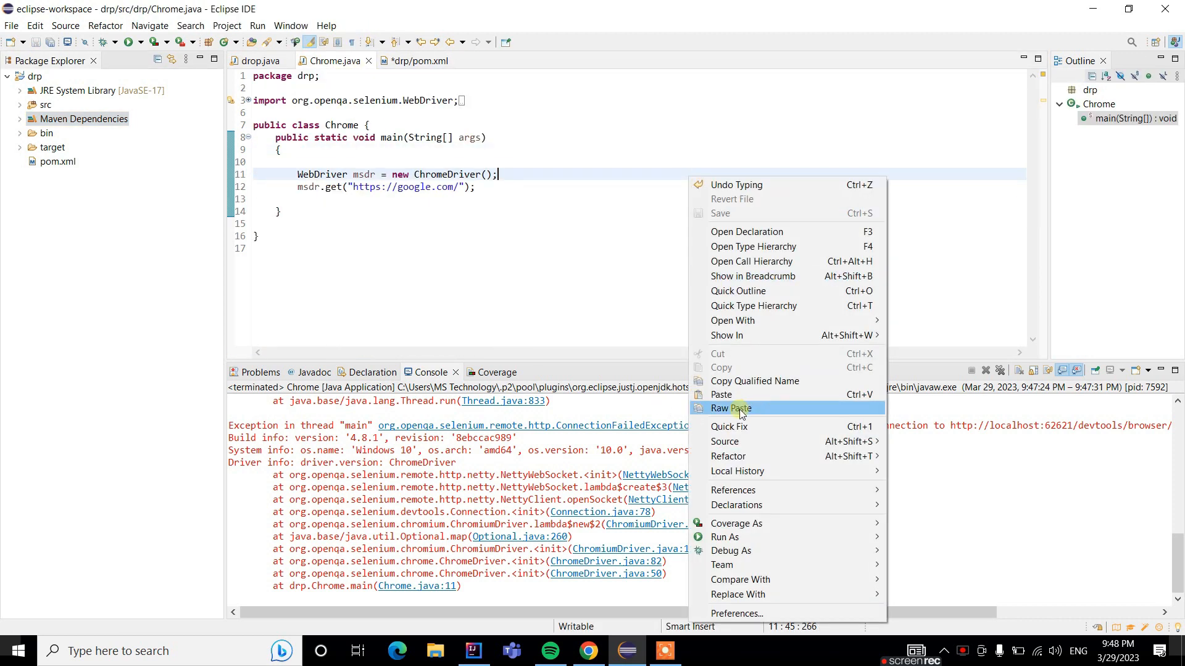
mouse_move(724, 536)
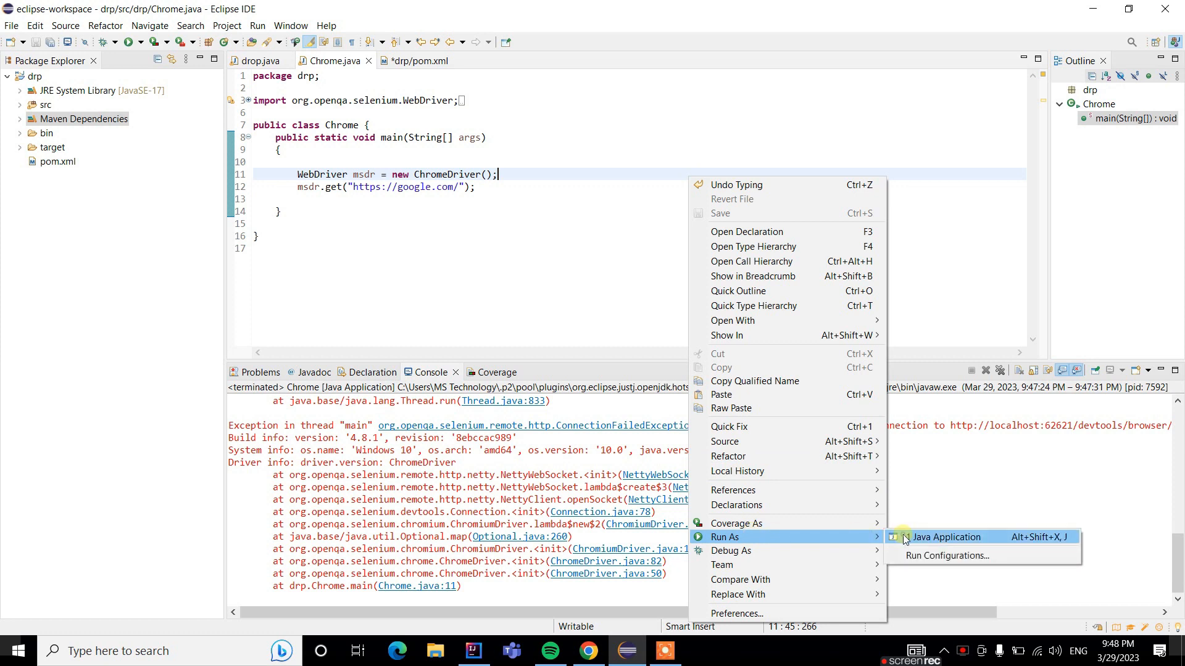
Rerun the Chrome class so ChromeDriver 111 starts, then delete blank line 10.
click(943, 537)
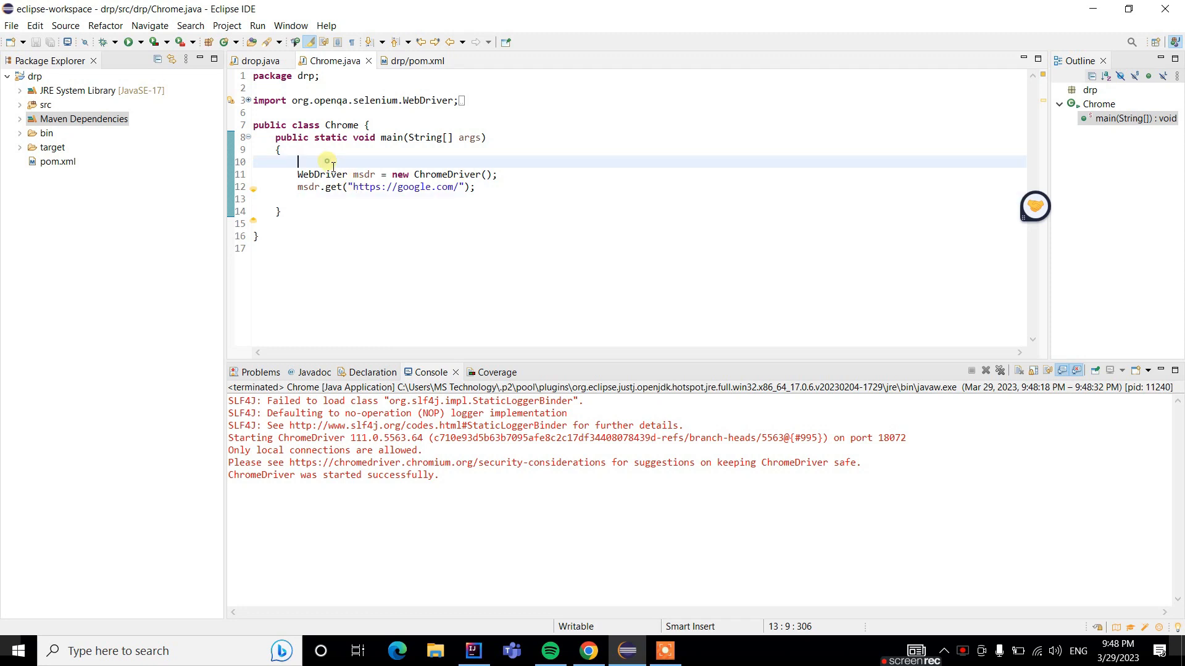
key(Backspace)
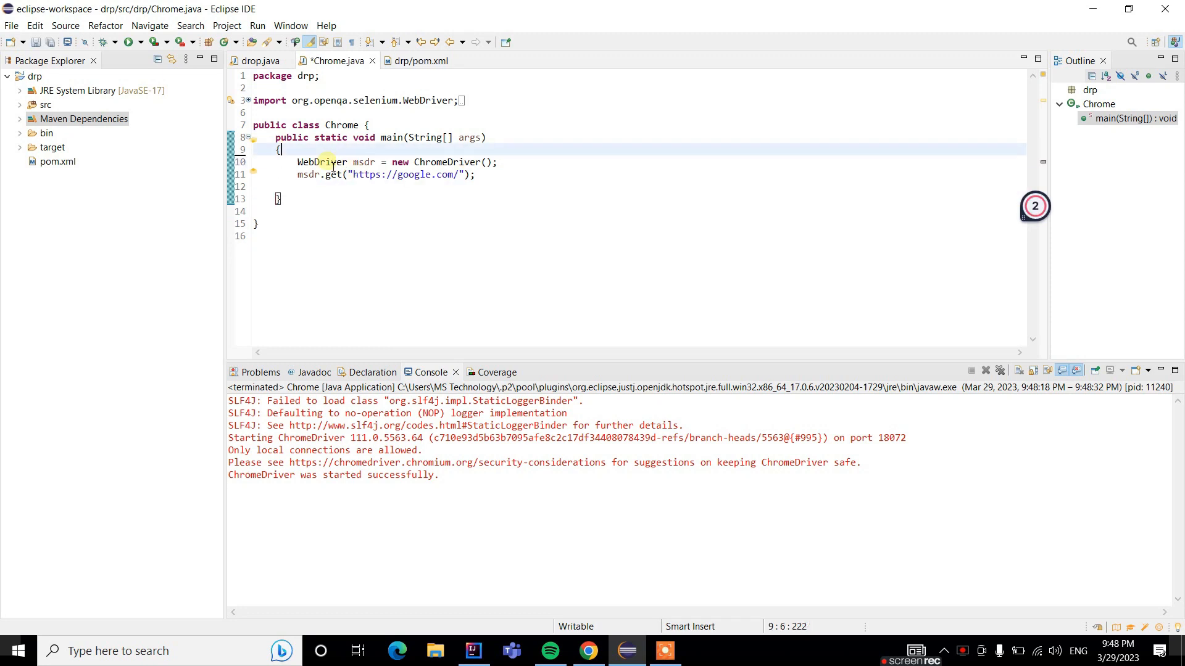